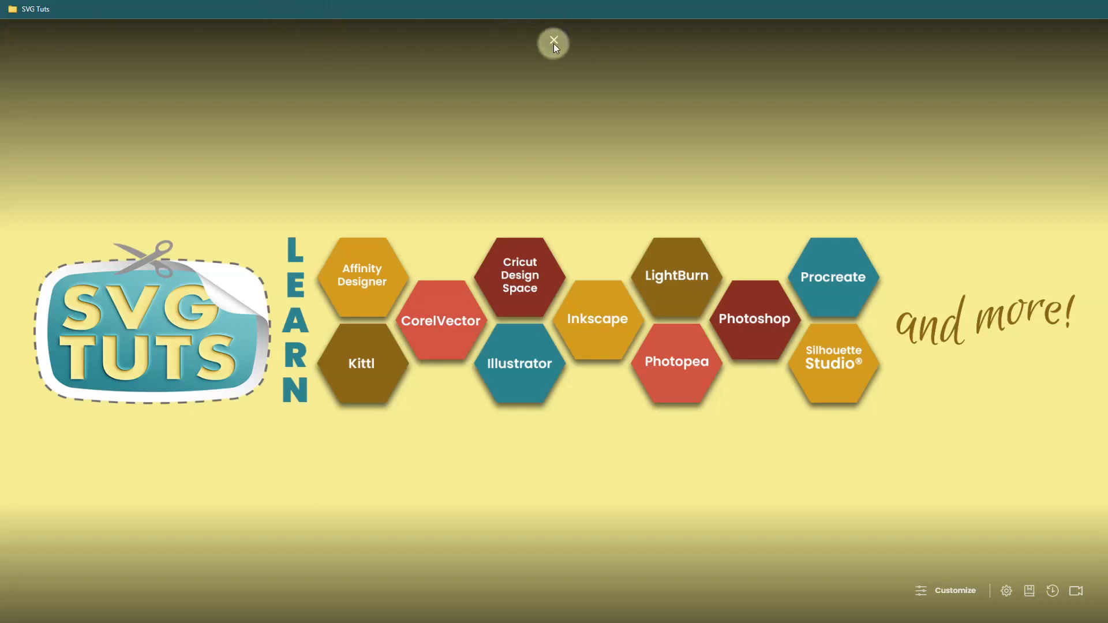
Leave full screen and read through the Photo Collage request post and its comments
click(554, 40)
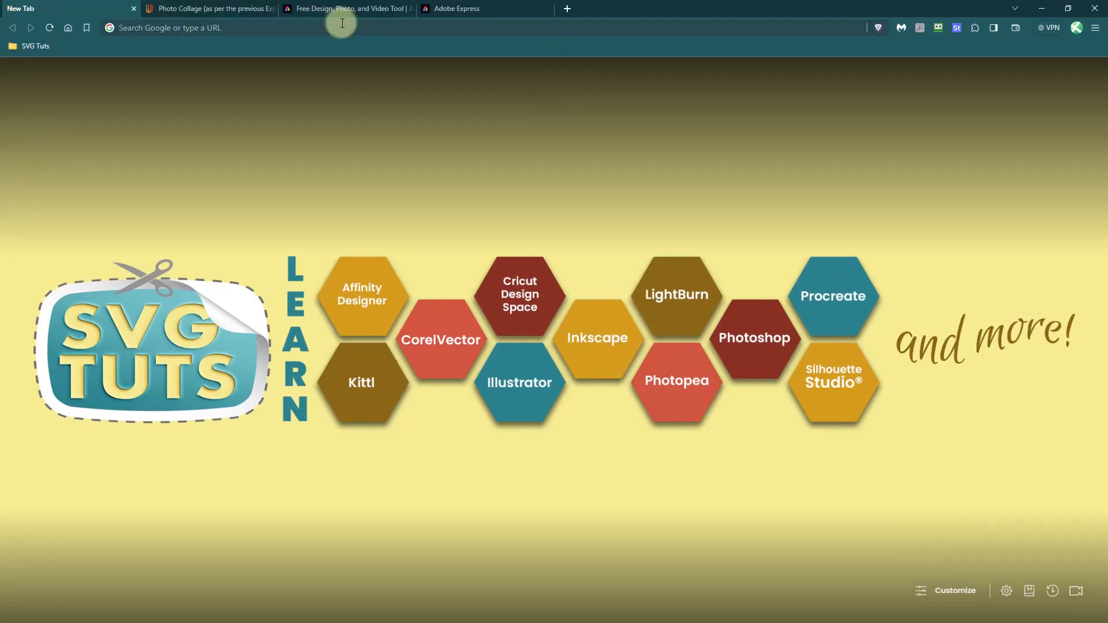
click(205, 8)
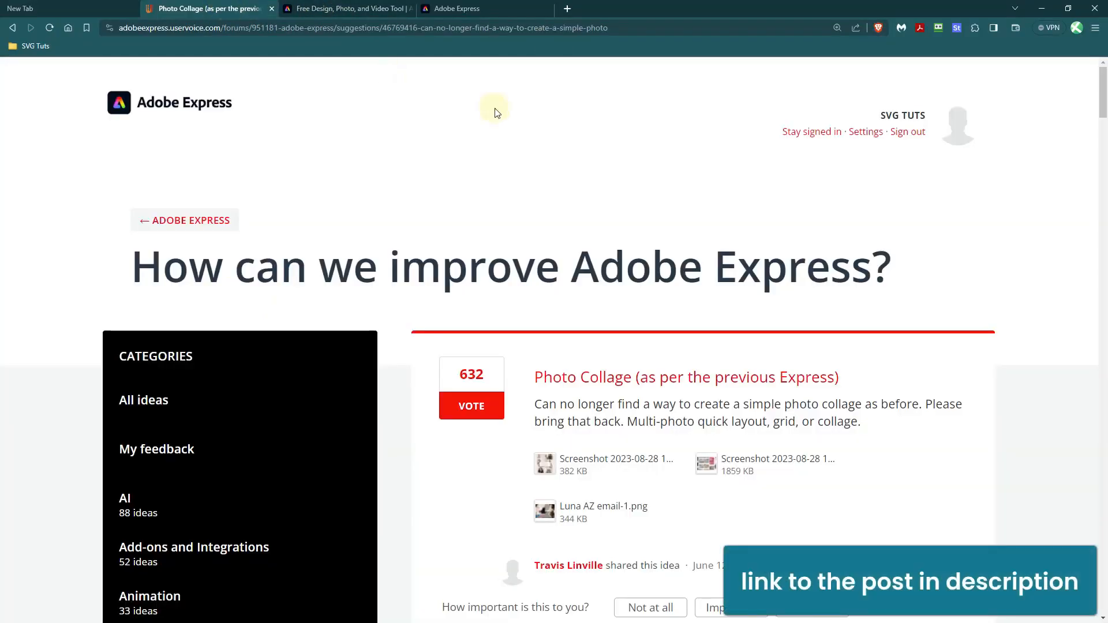
mouse_move(934, 207)
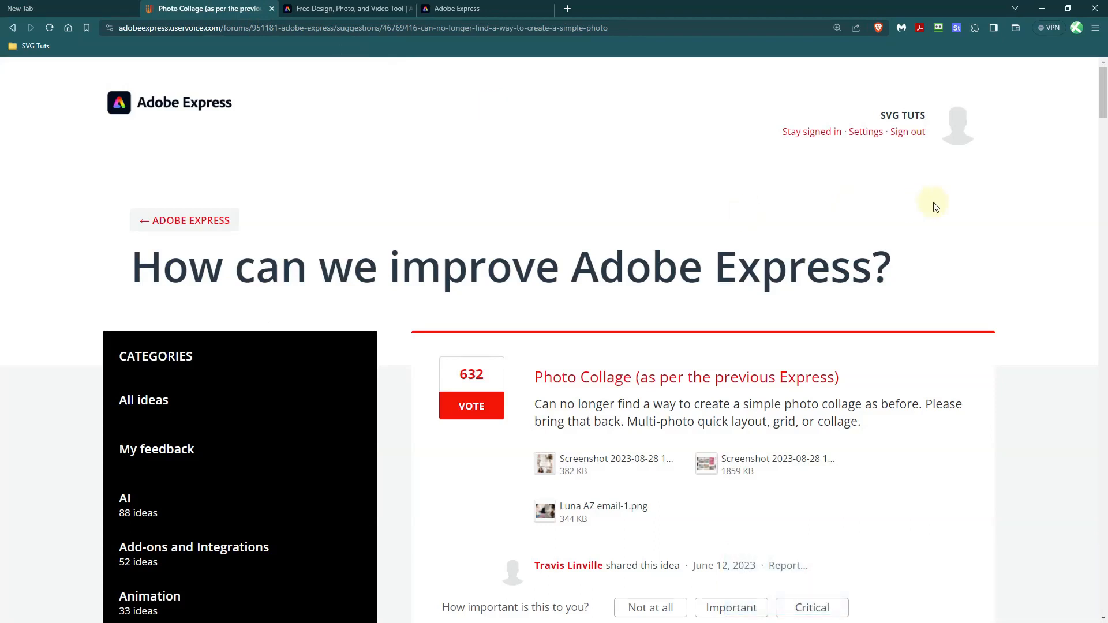
mouse_move(1065, 254)
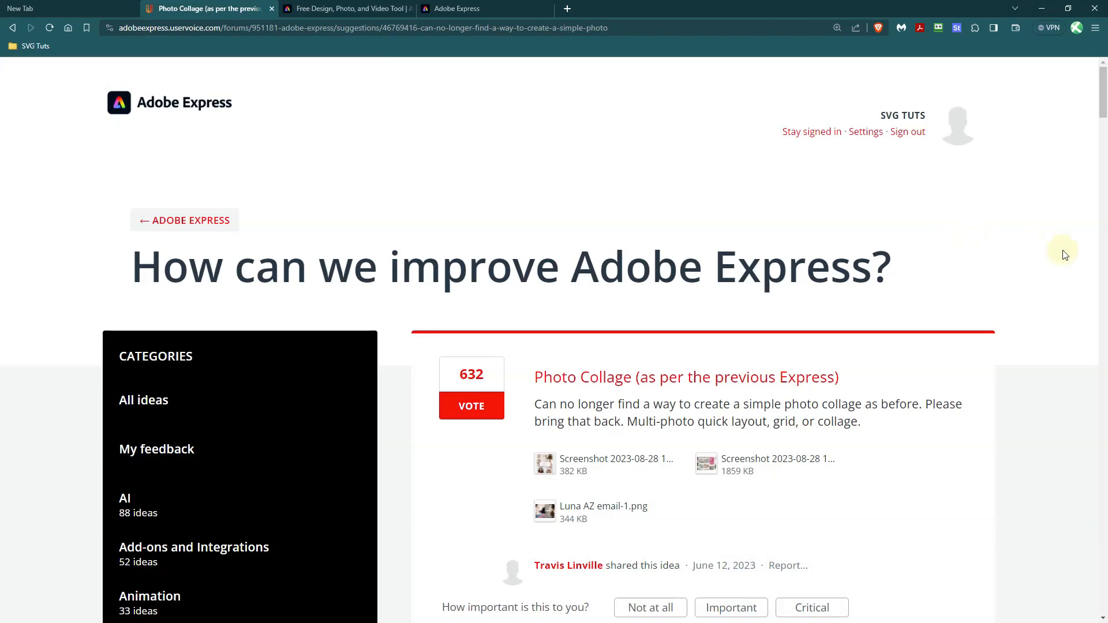
scroll(down, 3)
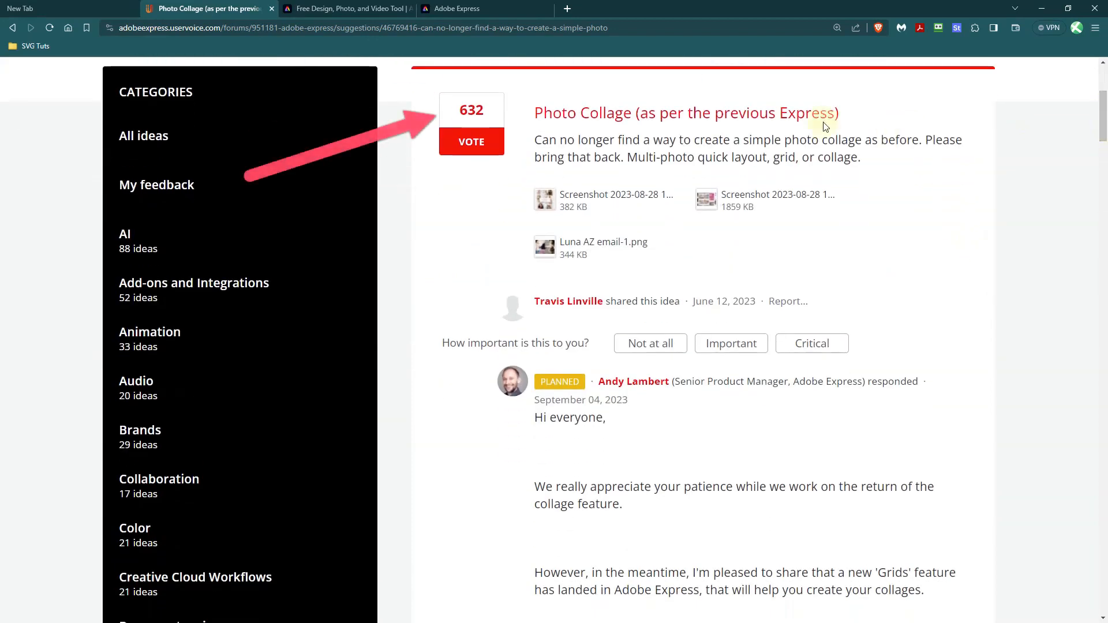
mouse_move(471, 121)
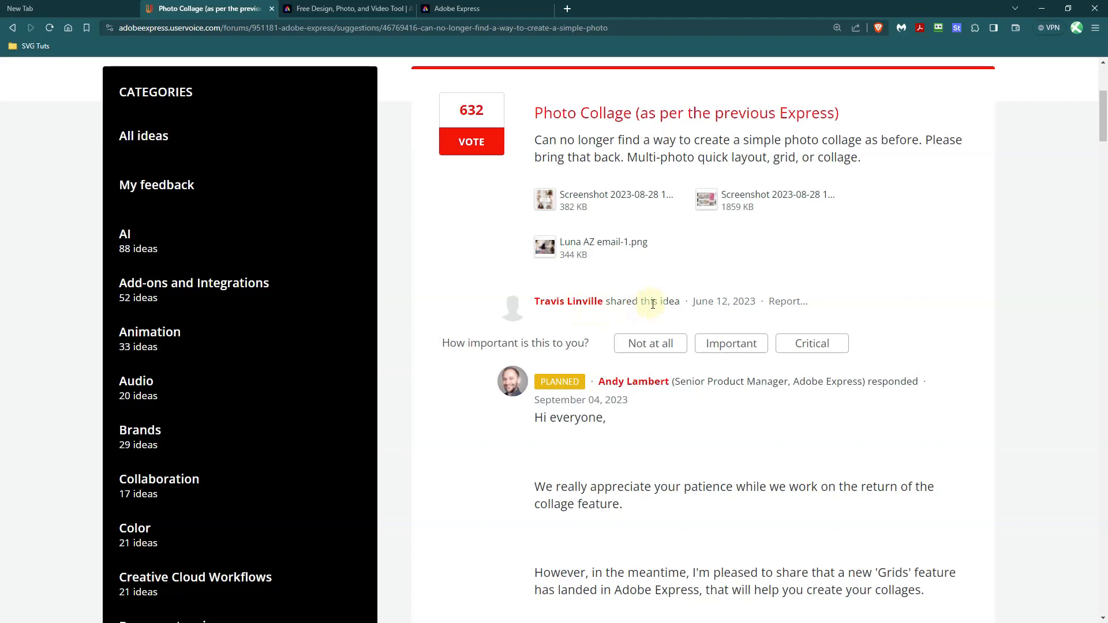
mouse_move(959, 197)
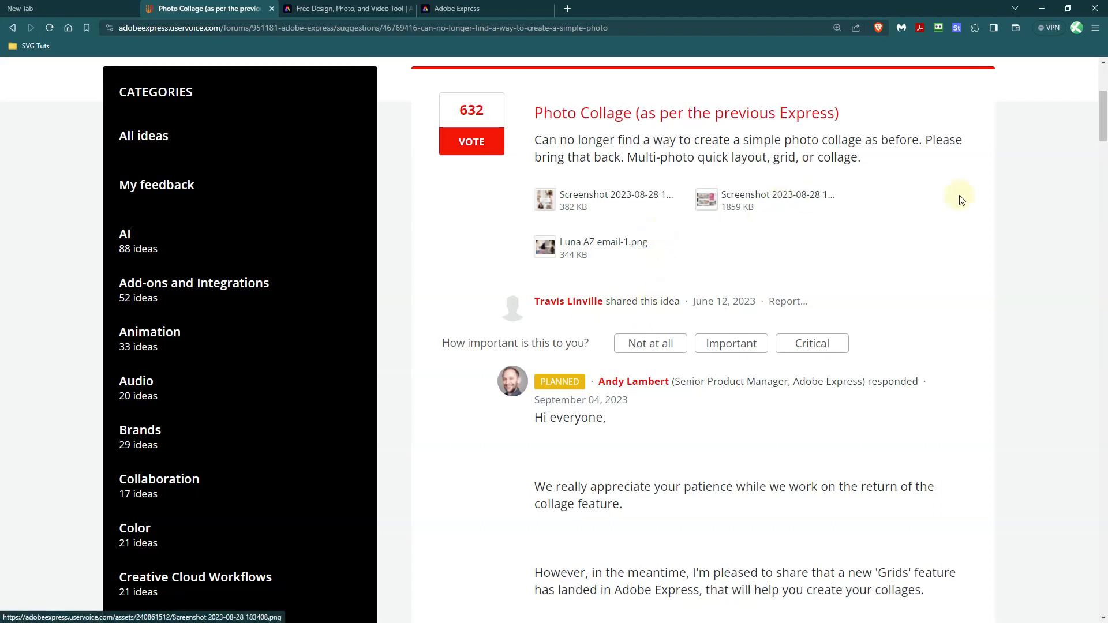
mouse_move(1099, 147)
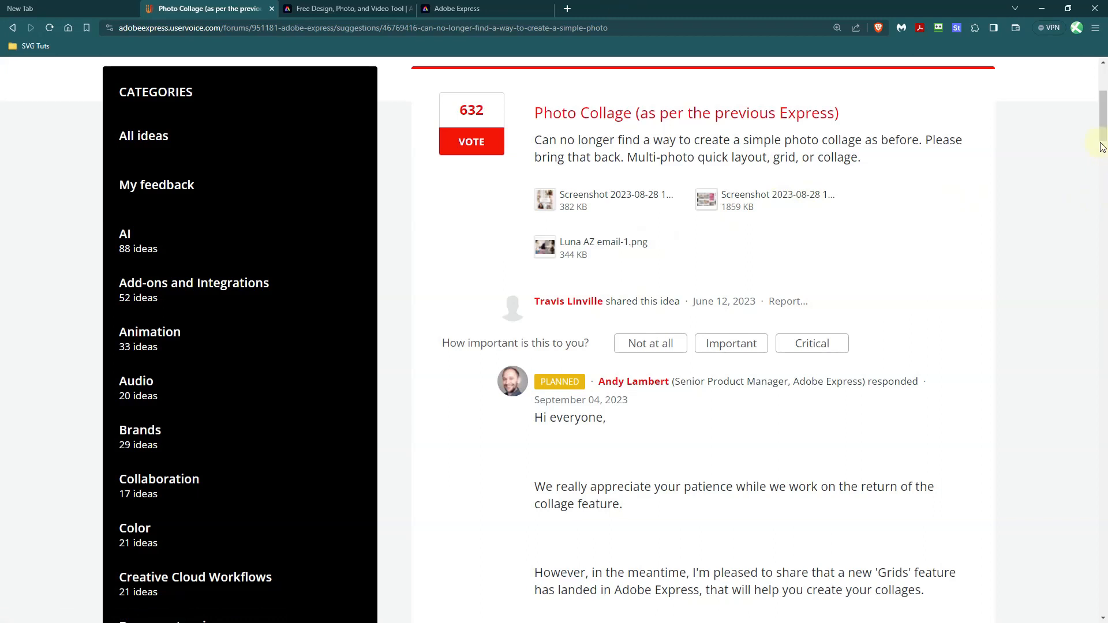
scroll(down, 3)
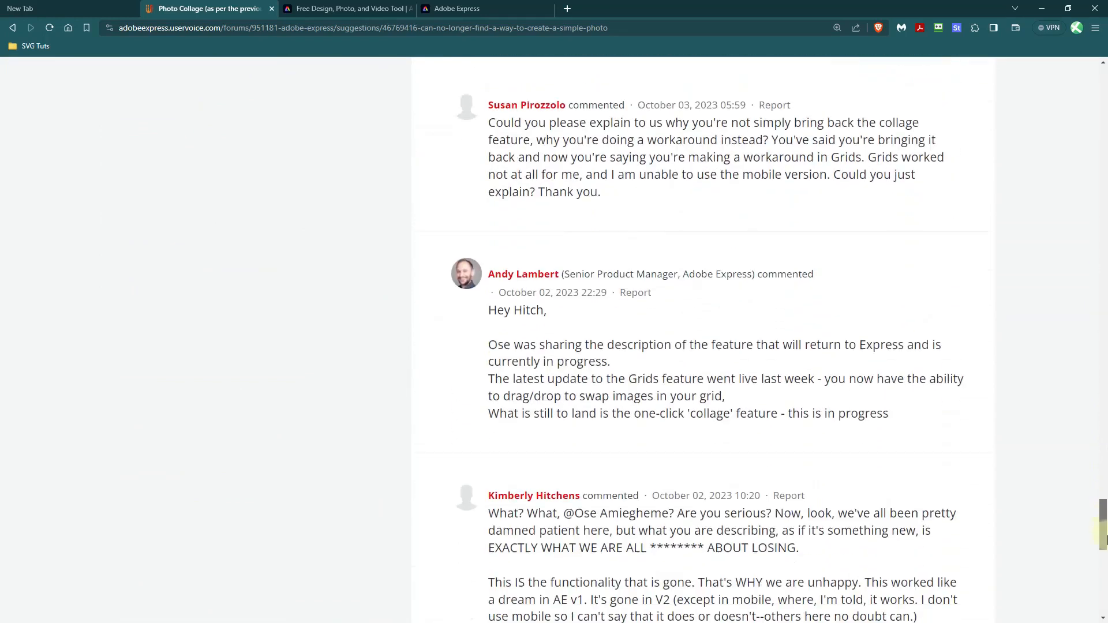
scroll(down, 3)
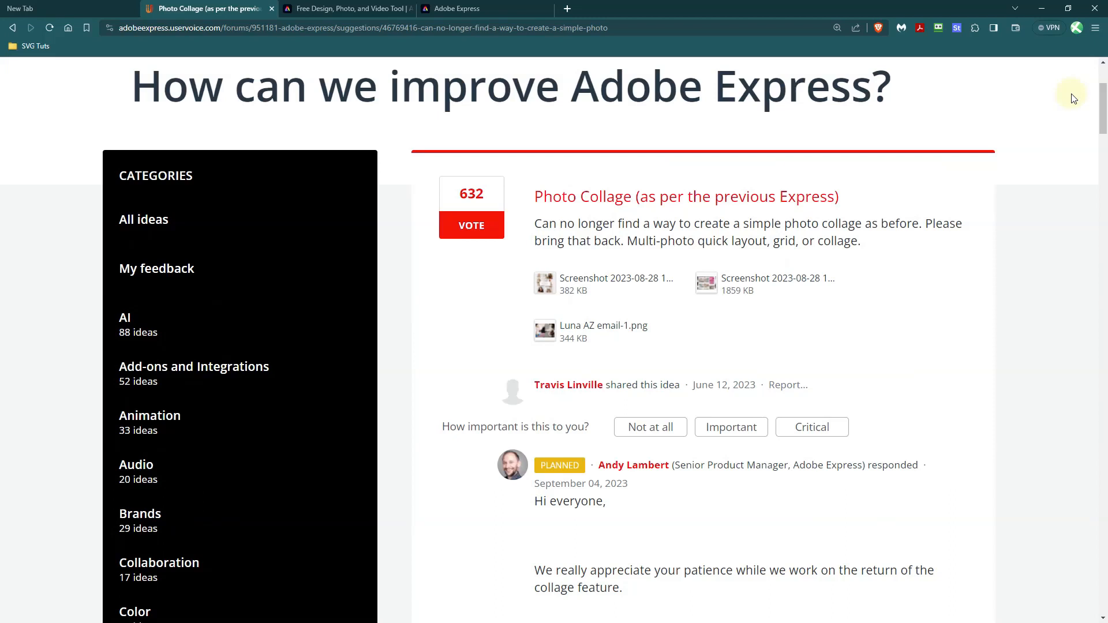
Read the staff reply about Grids, then switch to the Adobe Express website tab
scroll(down, 3)
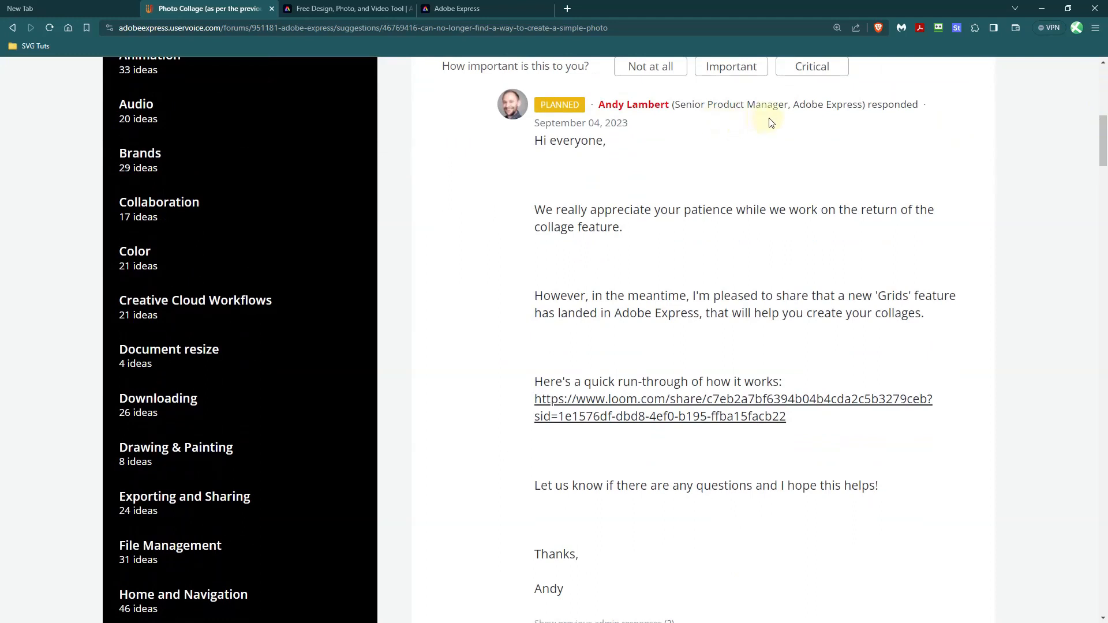
mouse_move(686, 227)
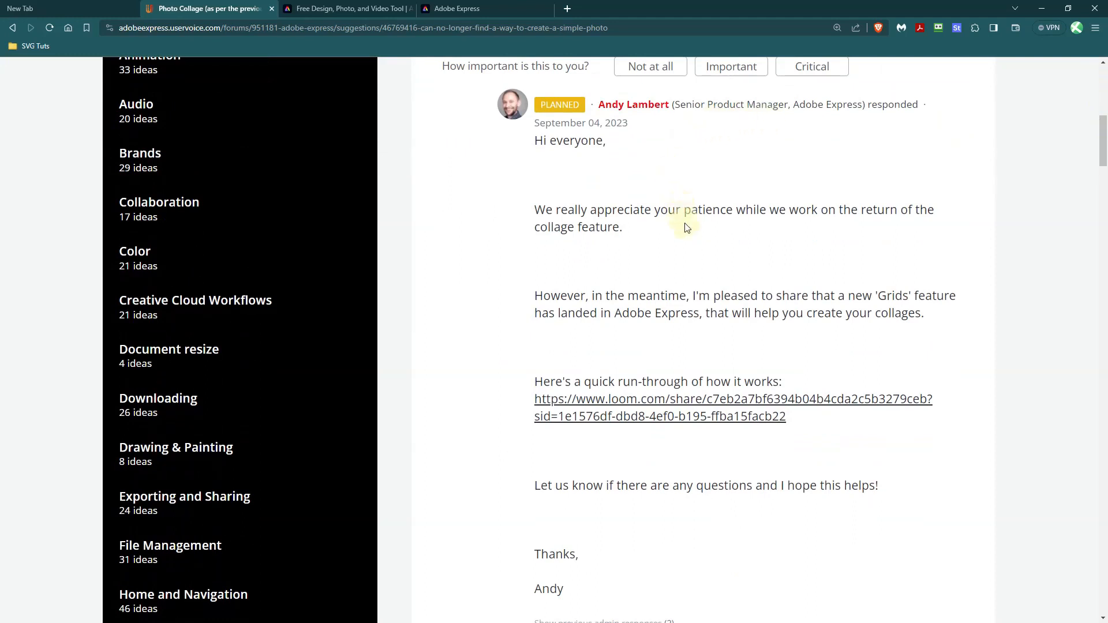
mouse_move(691, 260)
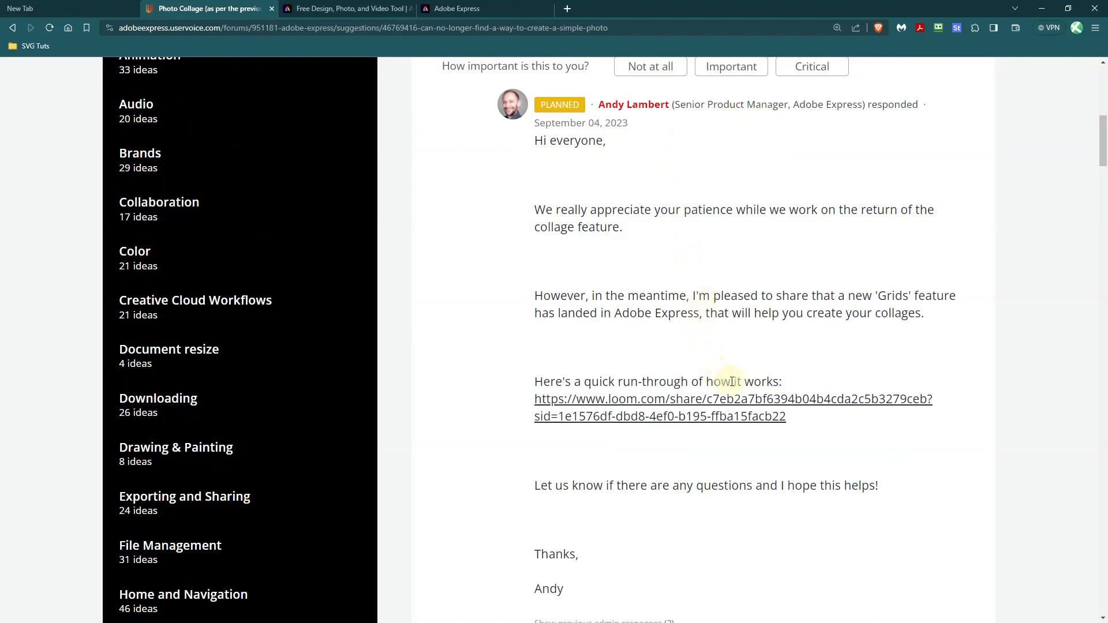
mouse_move(750, 393)
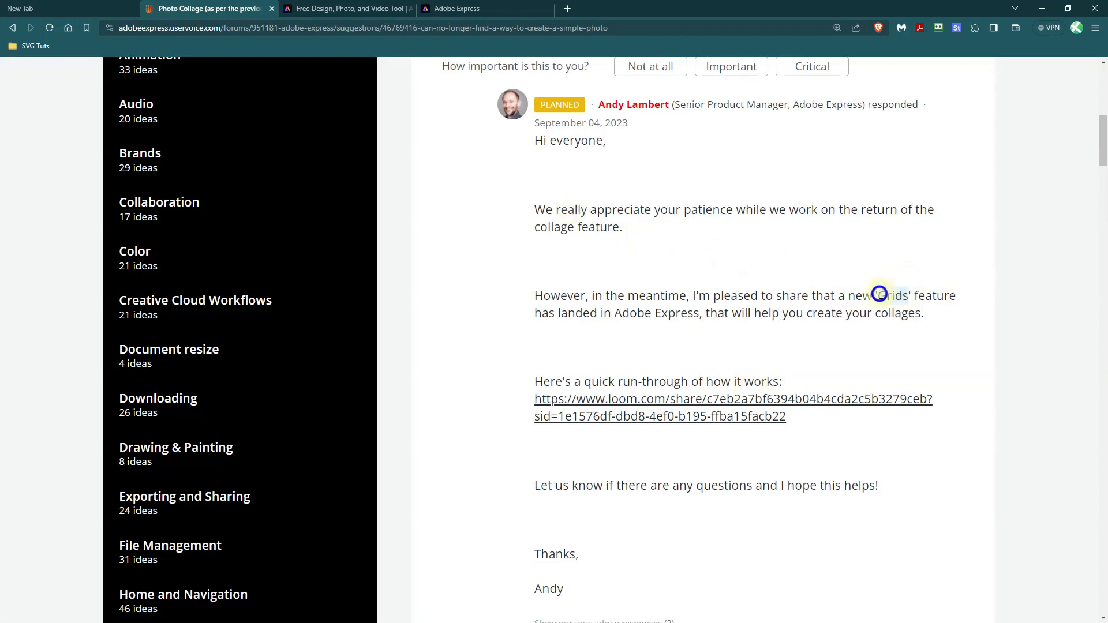
click(345, 8)
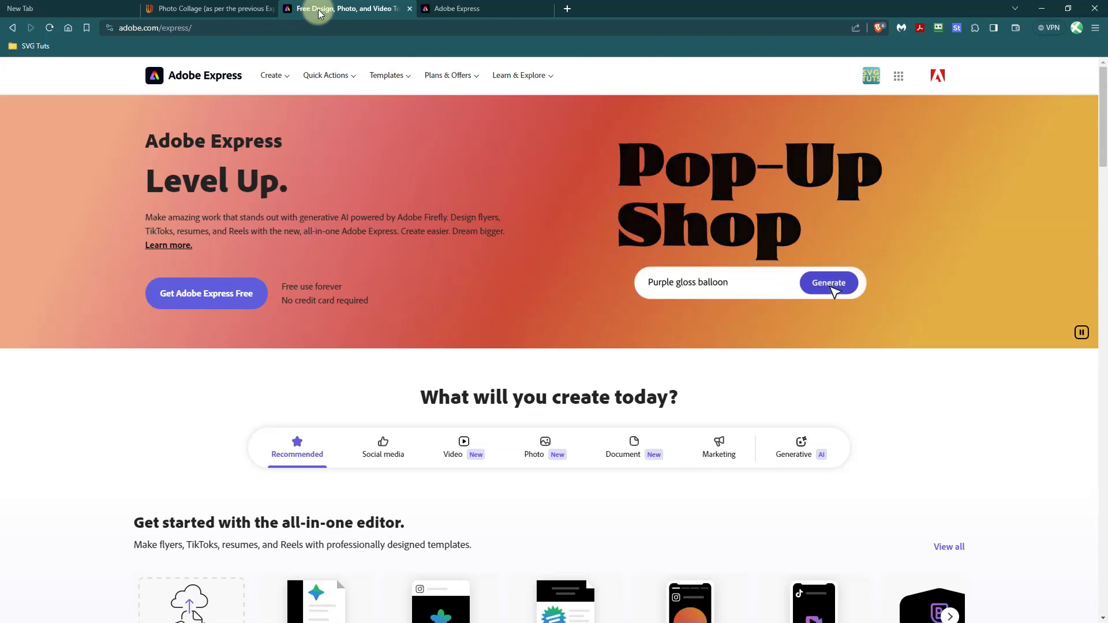
Go to Get Adobe Express Free, then return to the Adobe Express landing page
click(828, 283)
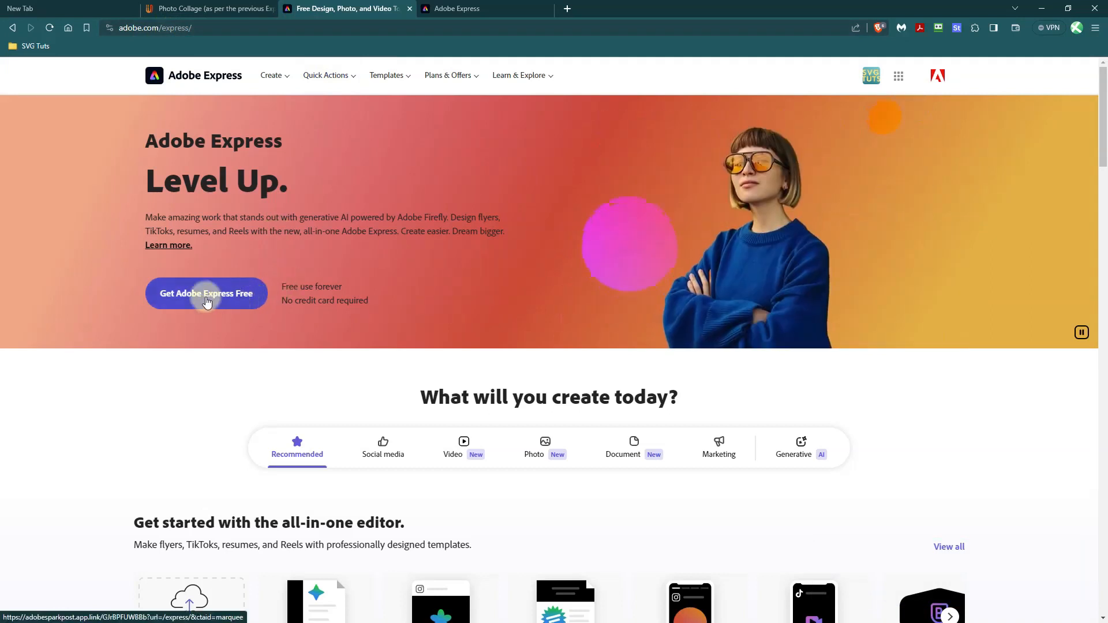
click(205, 293)
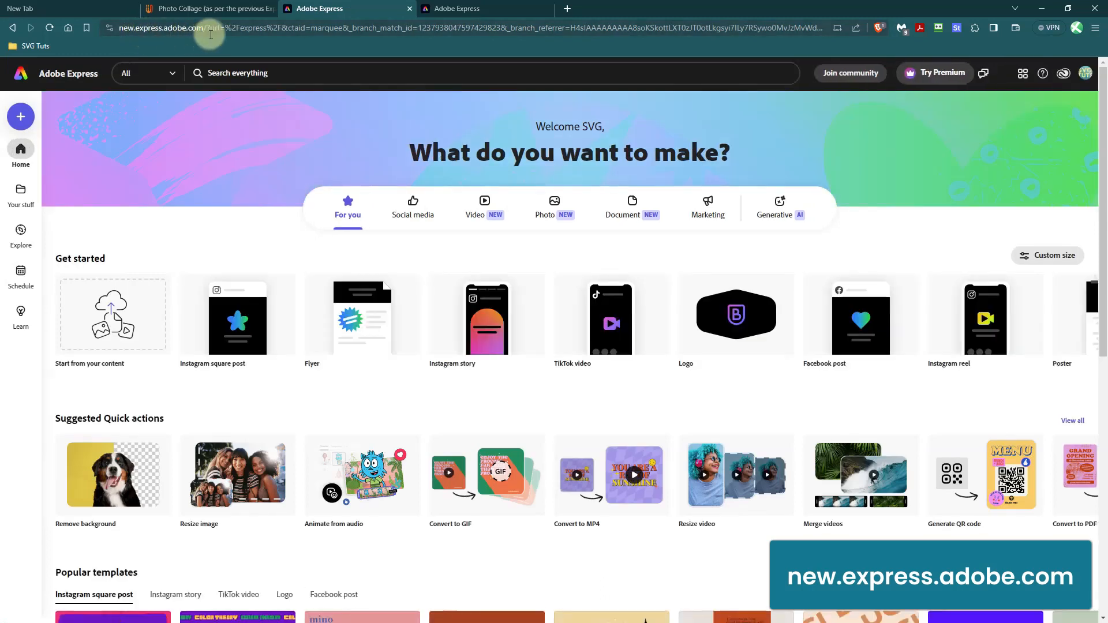
click(466, 8)
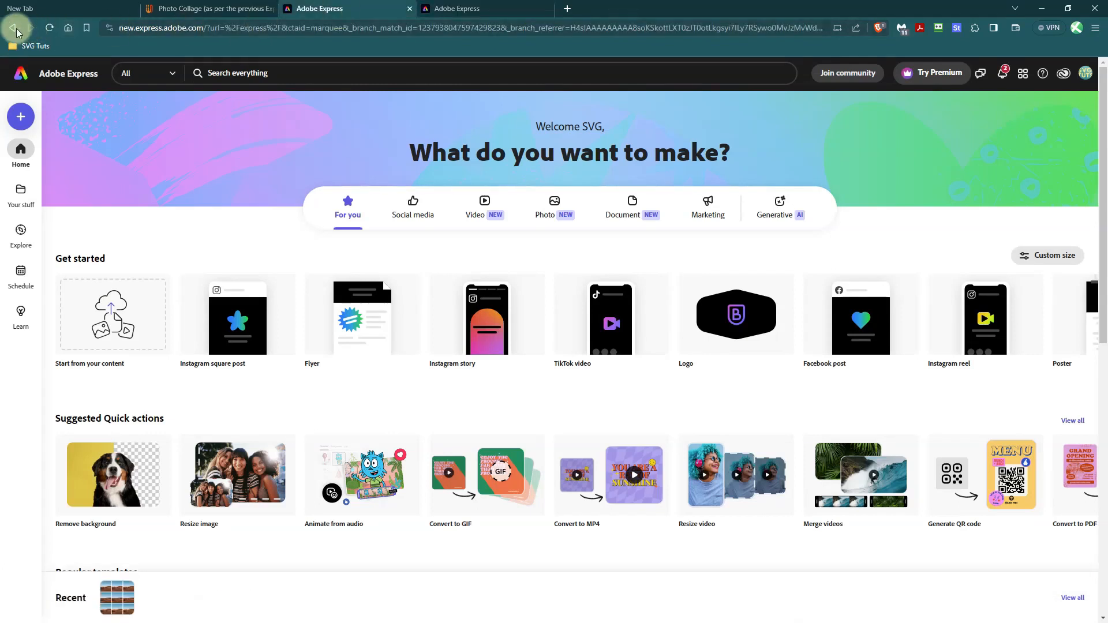
click(12, 27)
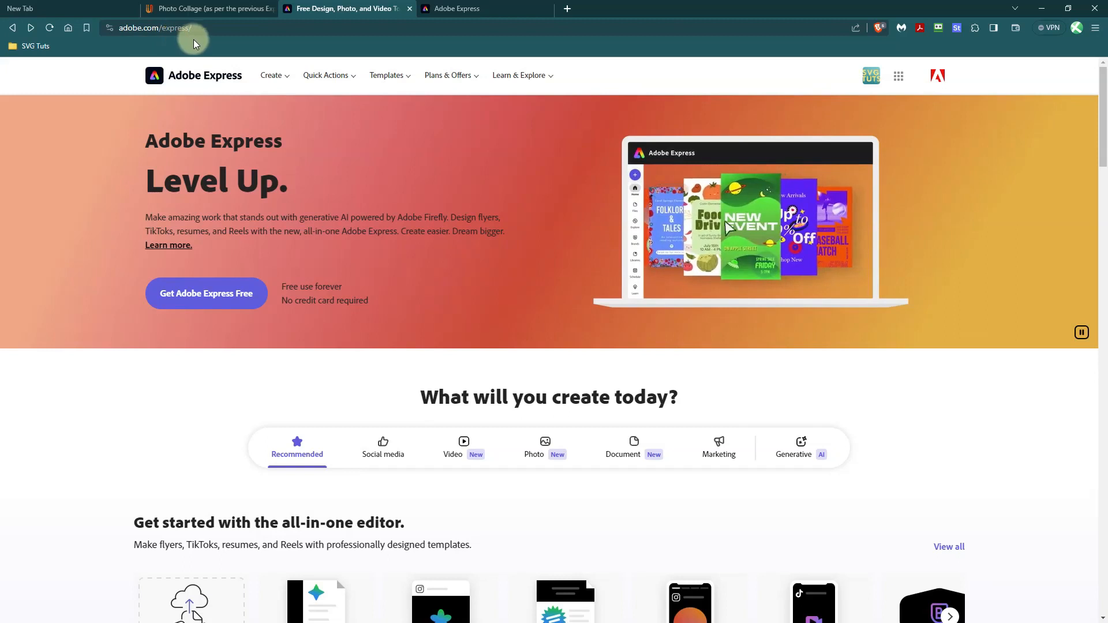
Reach the free photo collage maker page via the Create menu's Collage entry
click(272, 76)
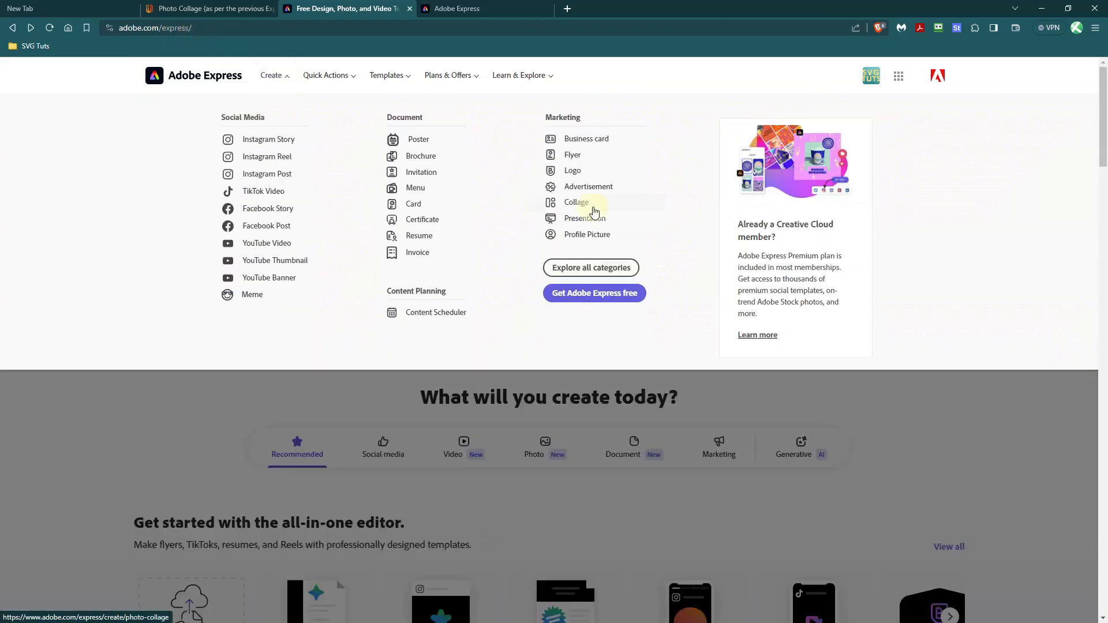
click(576, 202)
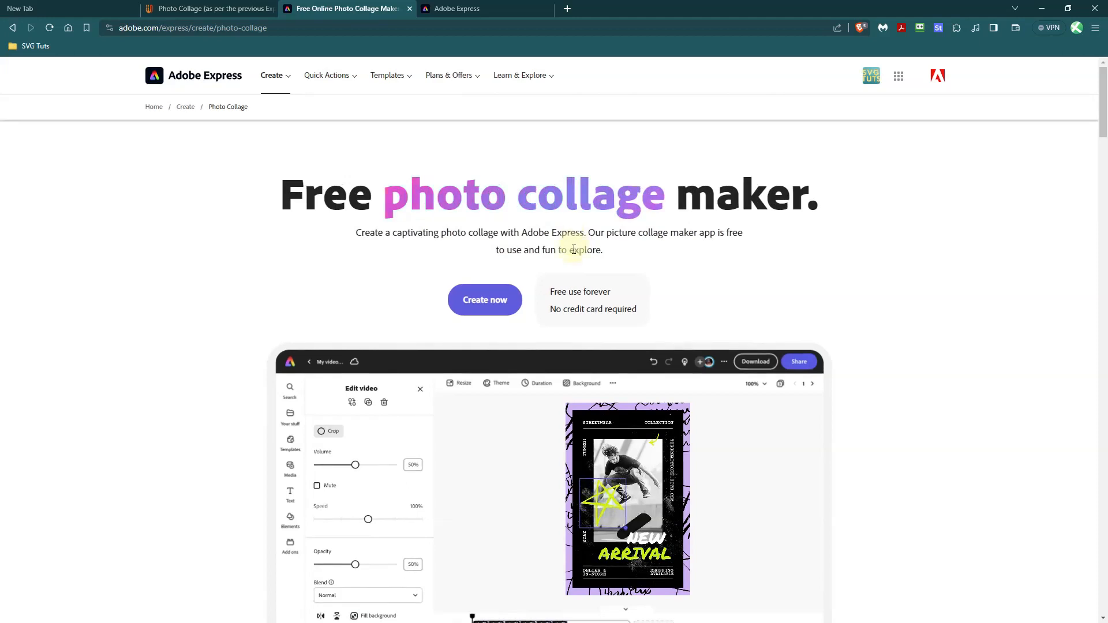
mouse_move(484, 300)
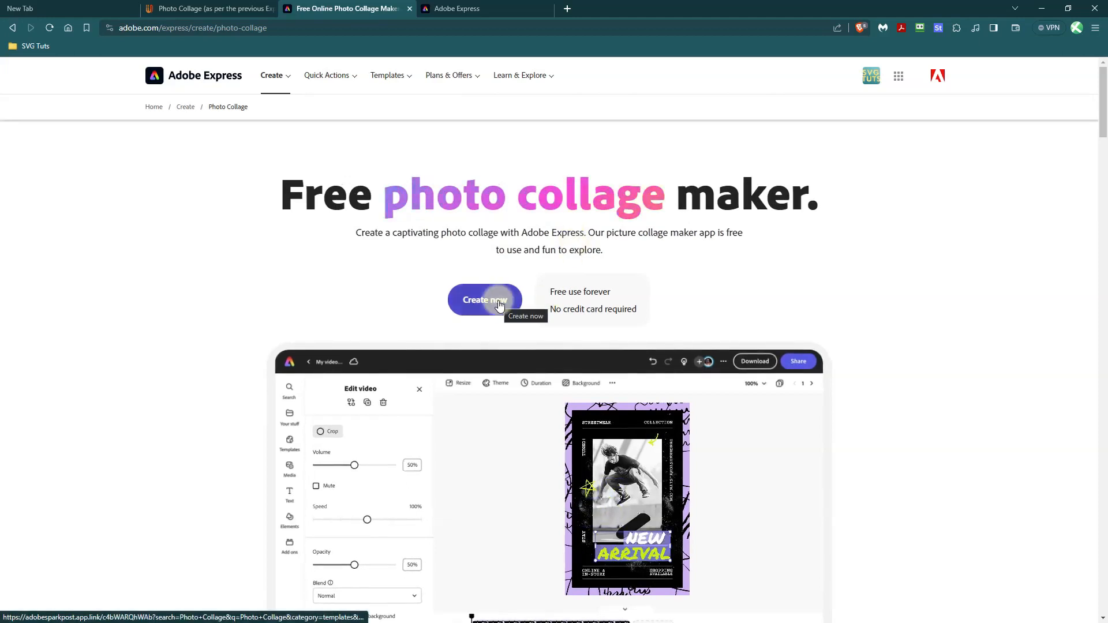
Start a new photo collage design and browse the Photo Collage template results
click(485, 301)
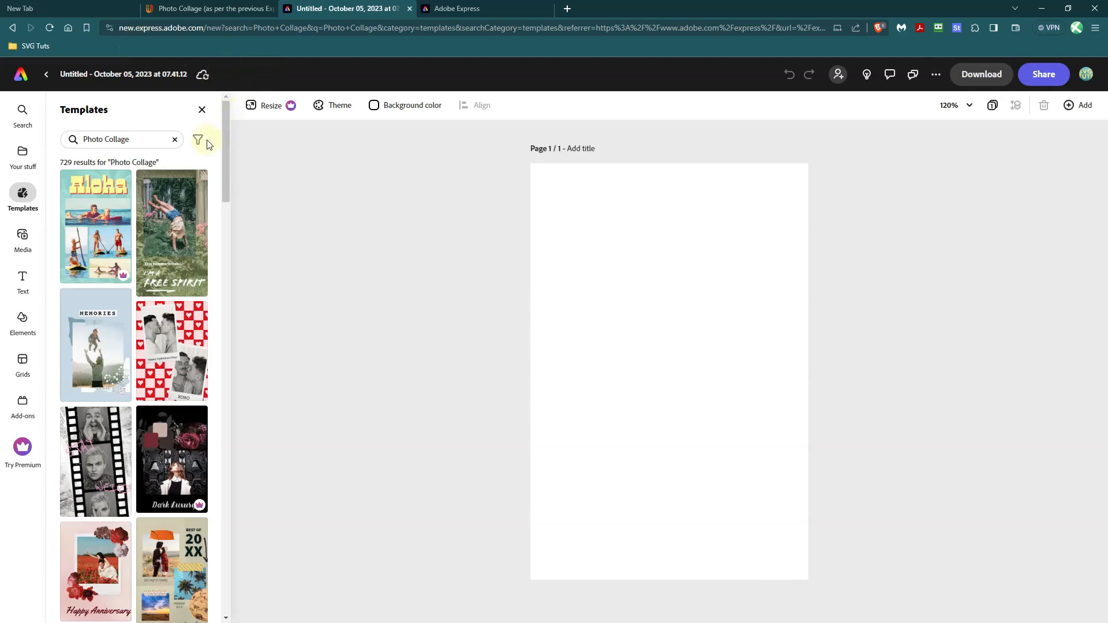
scroll(down, 3)
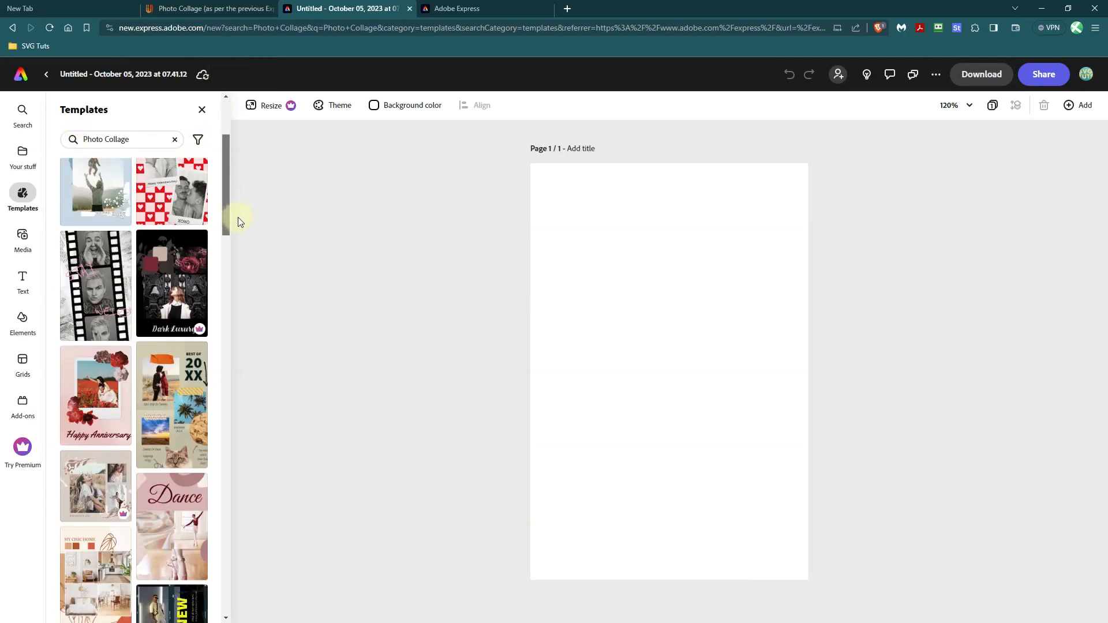
scroll(down, 3)
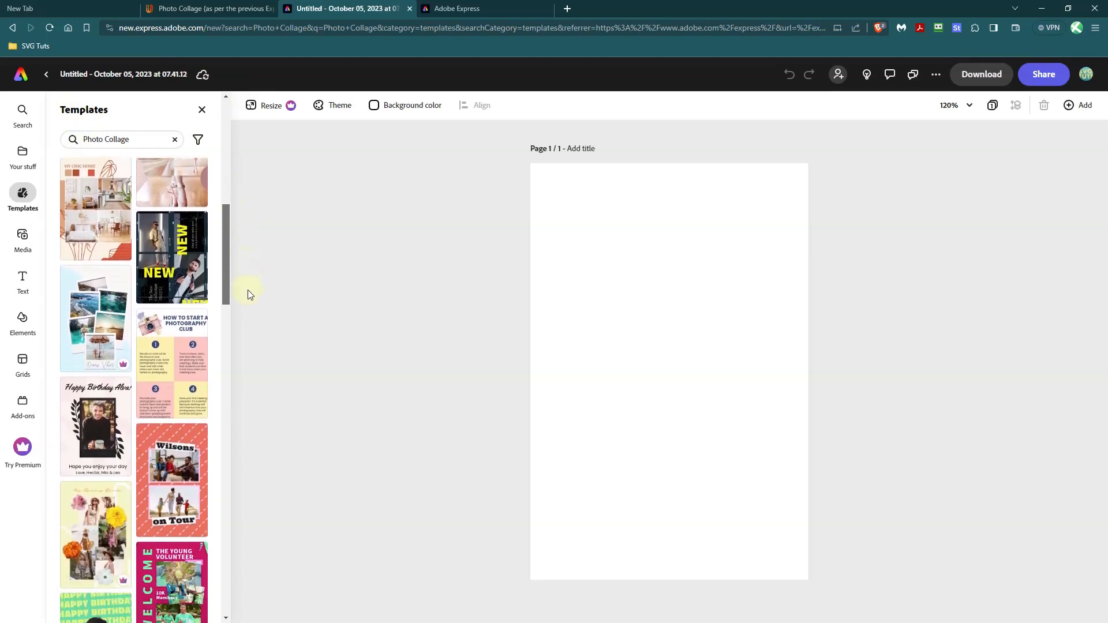
scroll(down, 3)
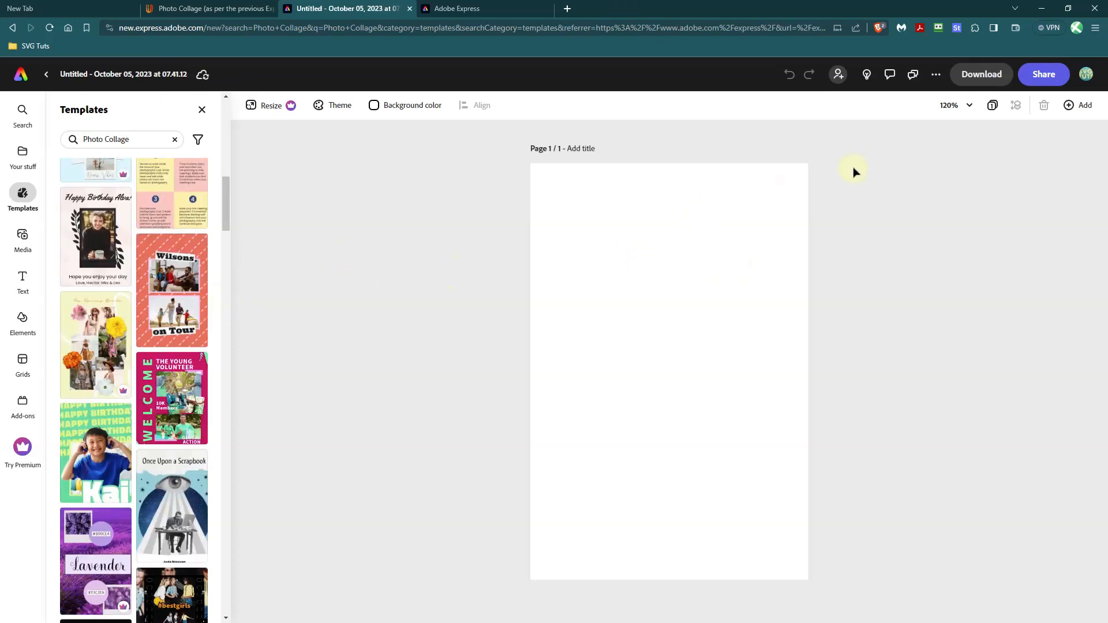
mouse_move(572, 119)
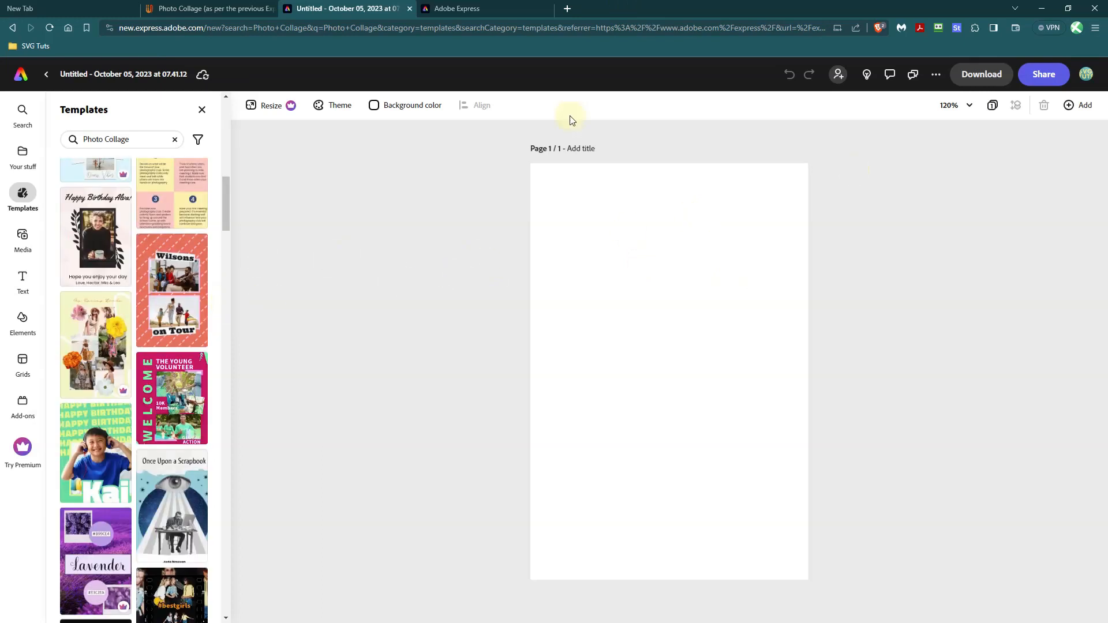
mouse_move(650, 119)
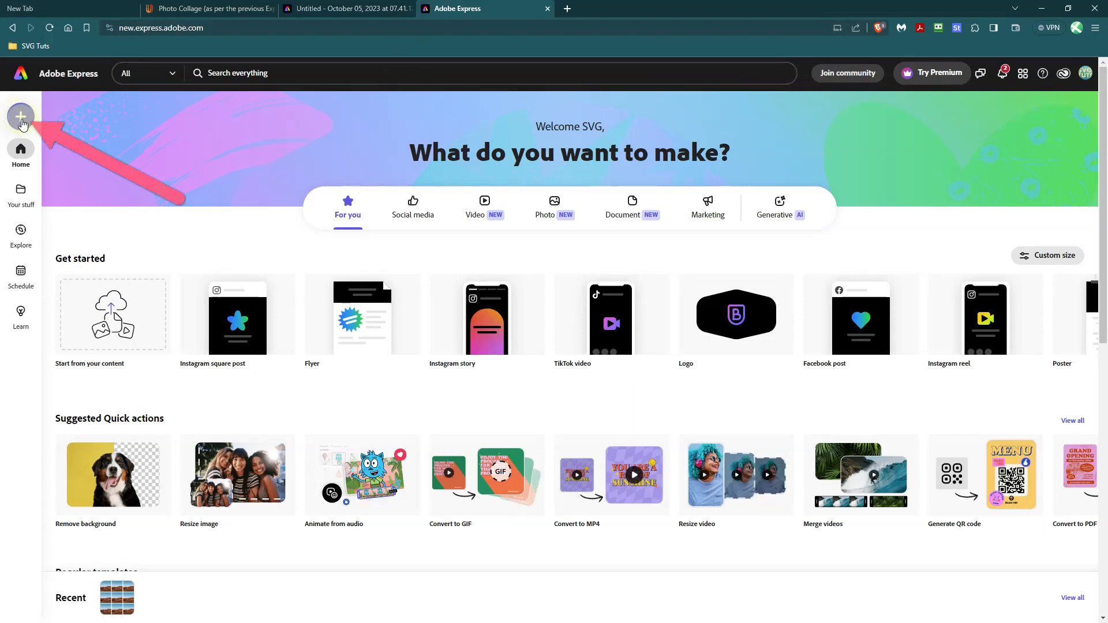
Create a new blank Square design
click(21, 118)
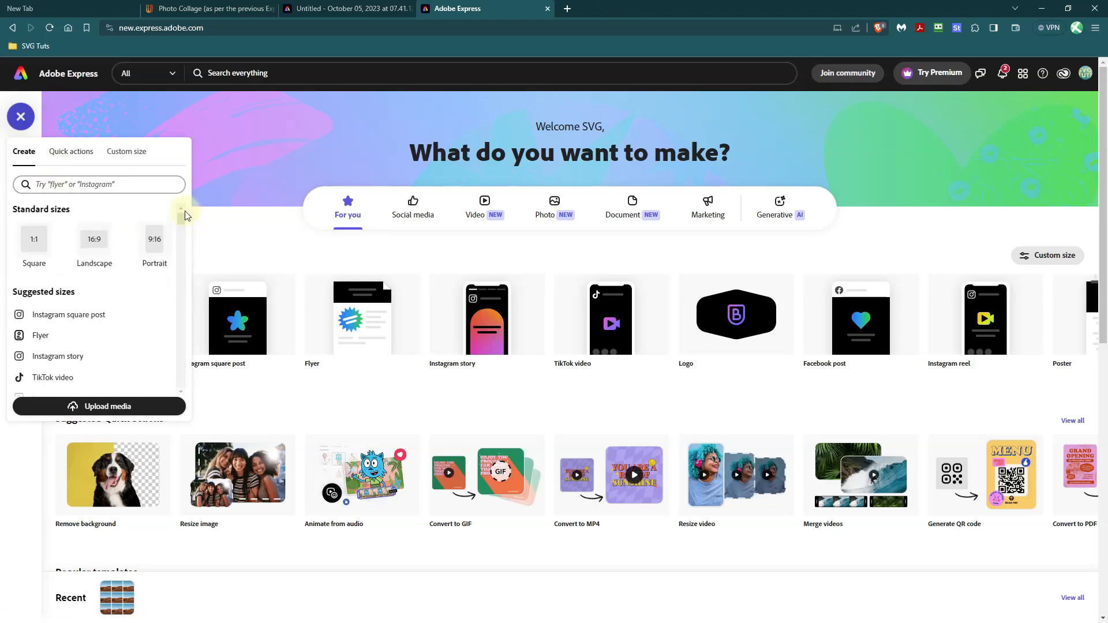
click(33, 242)
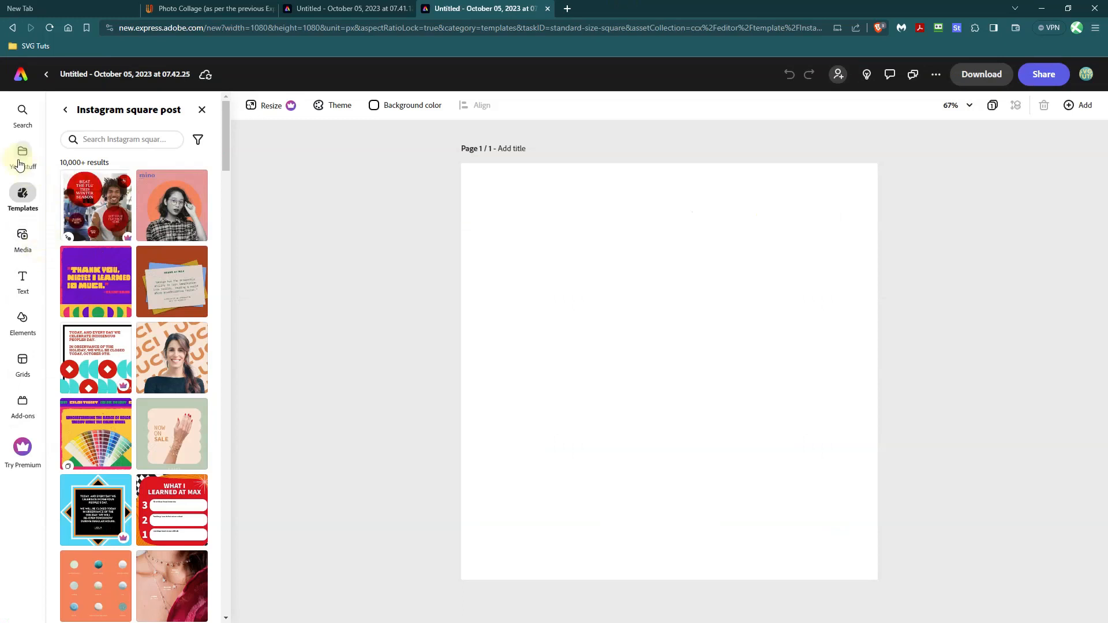
mouse_move(22, 319)
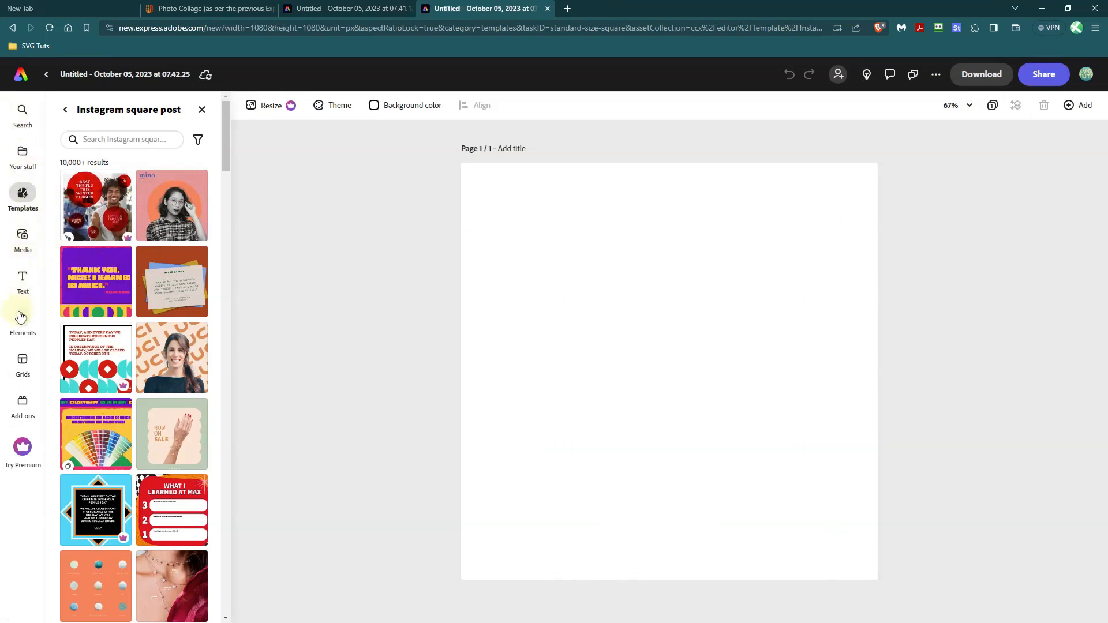
mouse_move(24, 406)
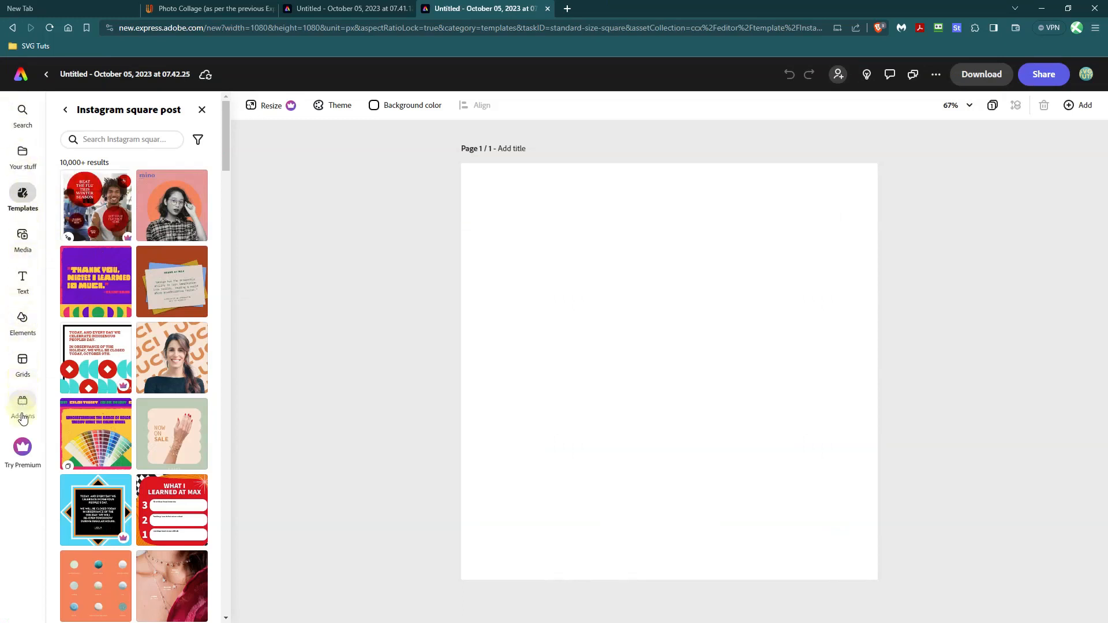
mouse_move(23, 407)
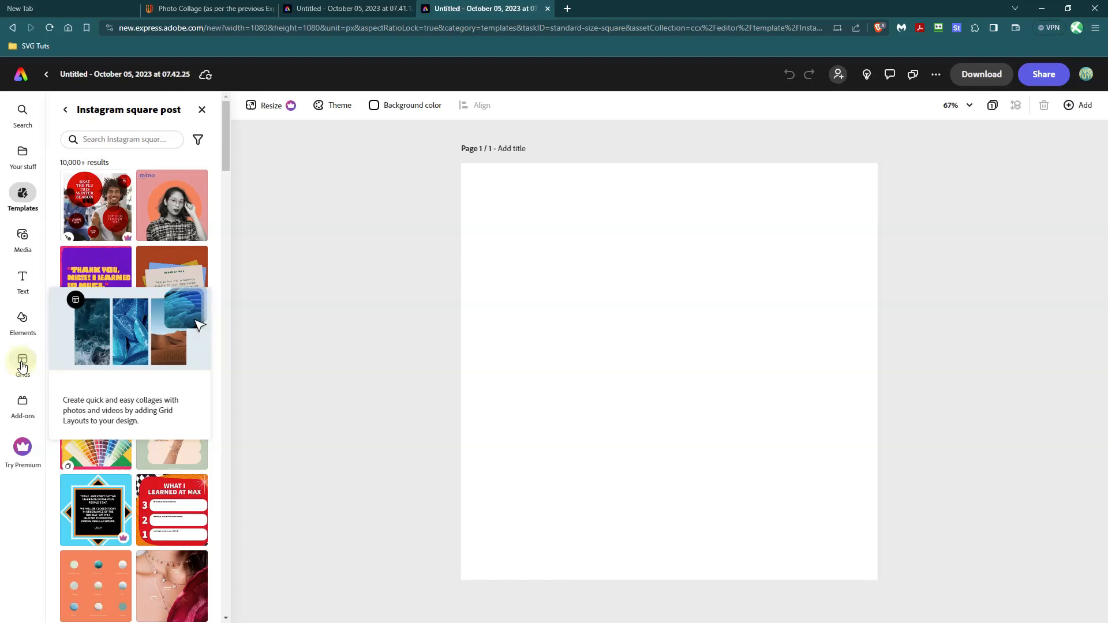
Add the 8-cell grid layout with spacing 20 and enlarge it to fill the page
click(22, 364)
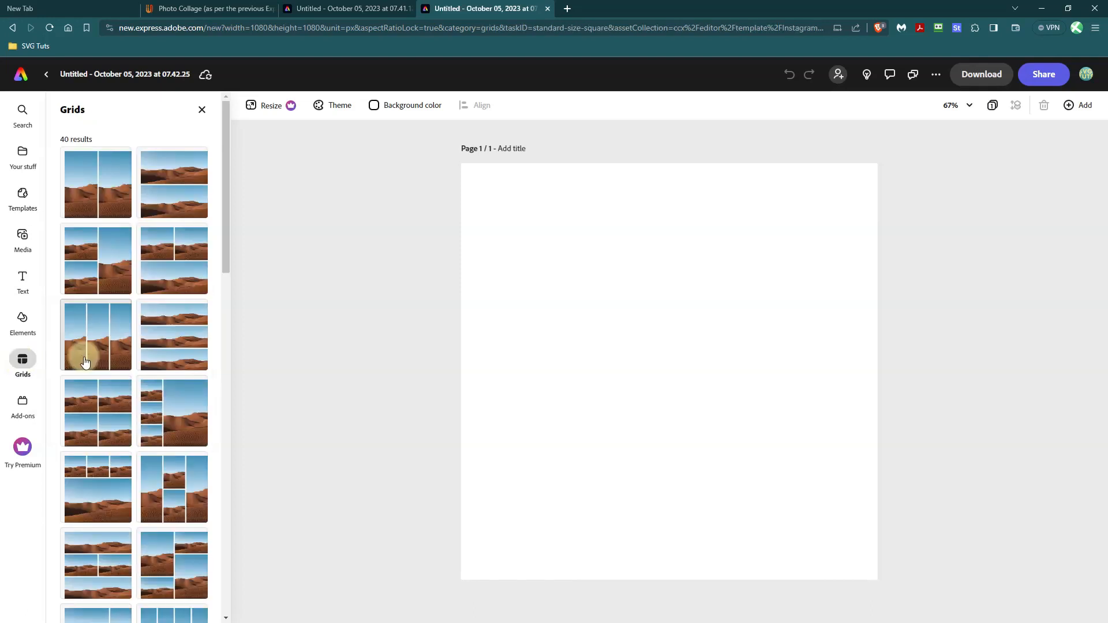
scroll(down, 3)
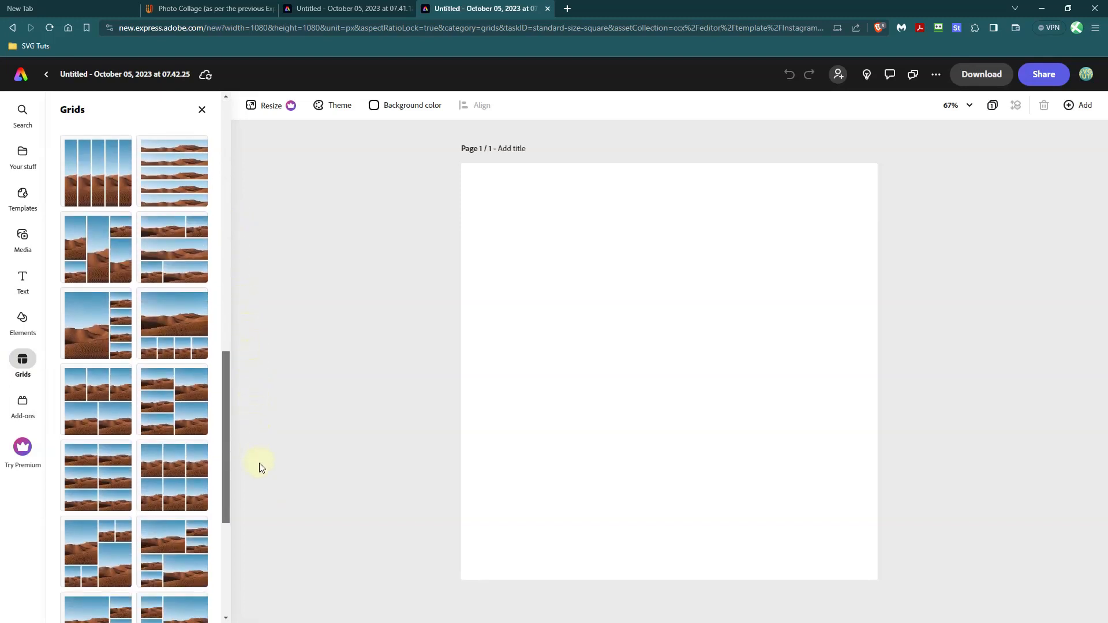
scroll(down, 3)
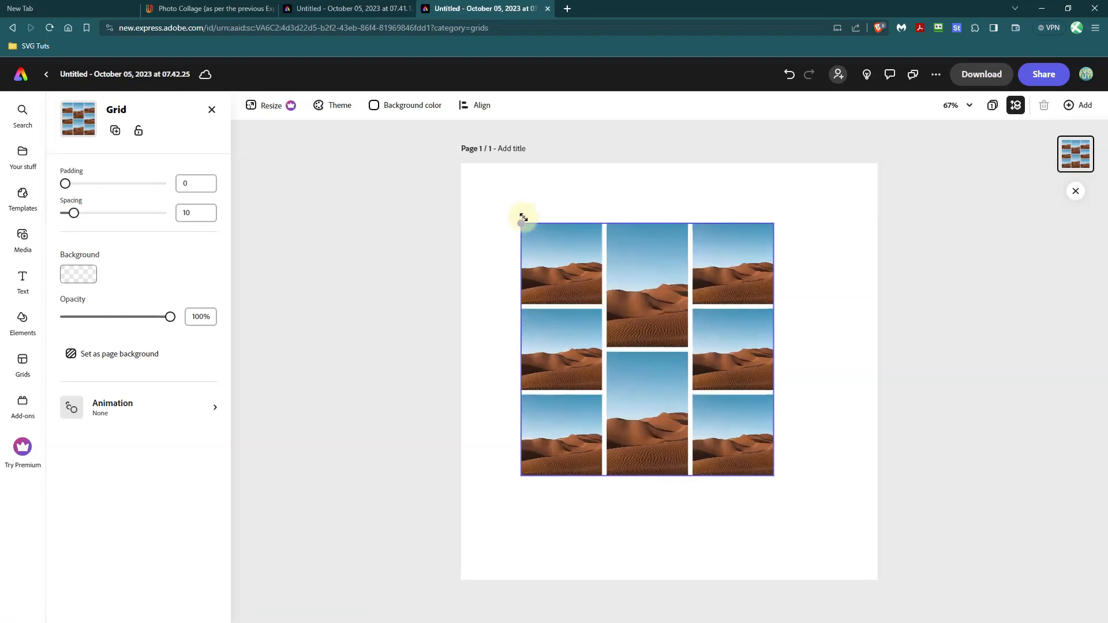
drag(523, 217, 773, 477)
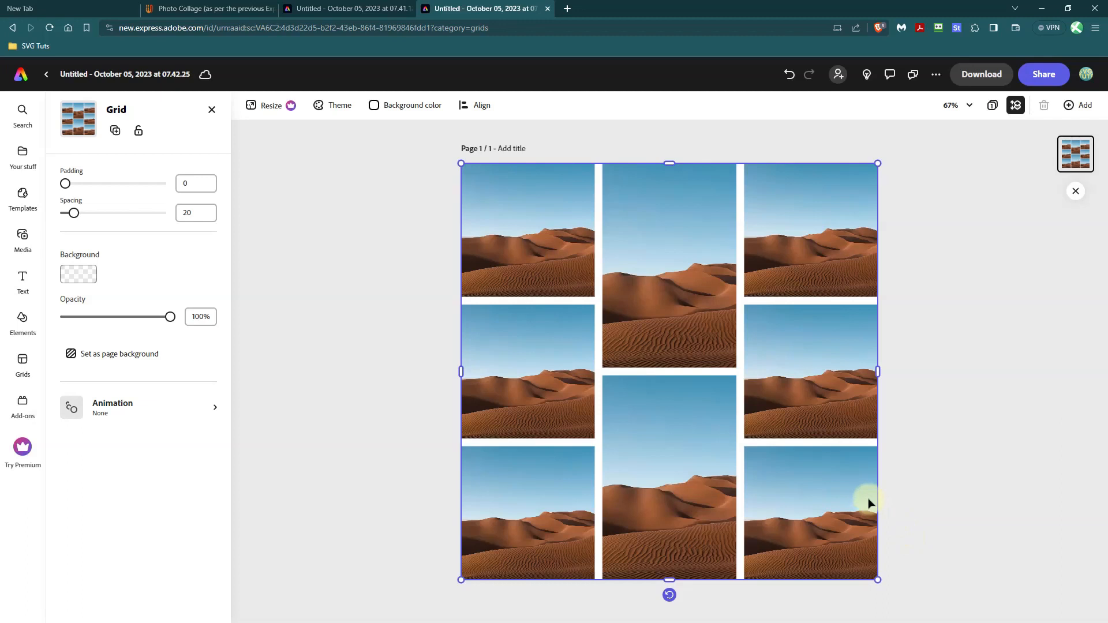
mouse_move(544, 412)
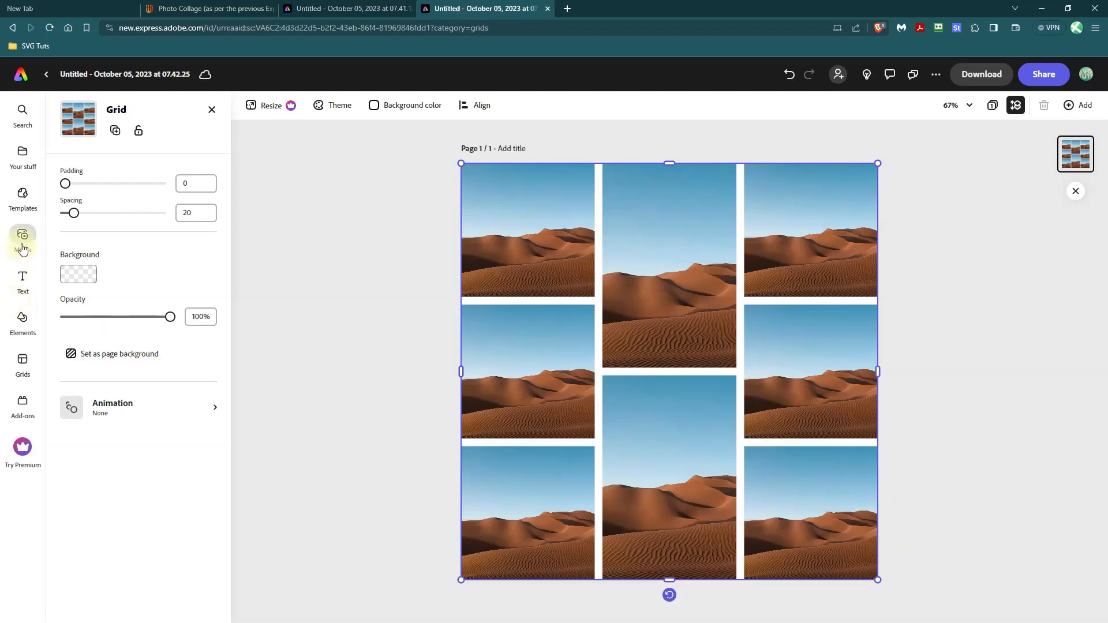
click(23, 239)
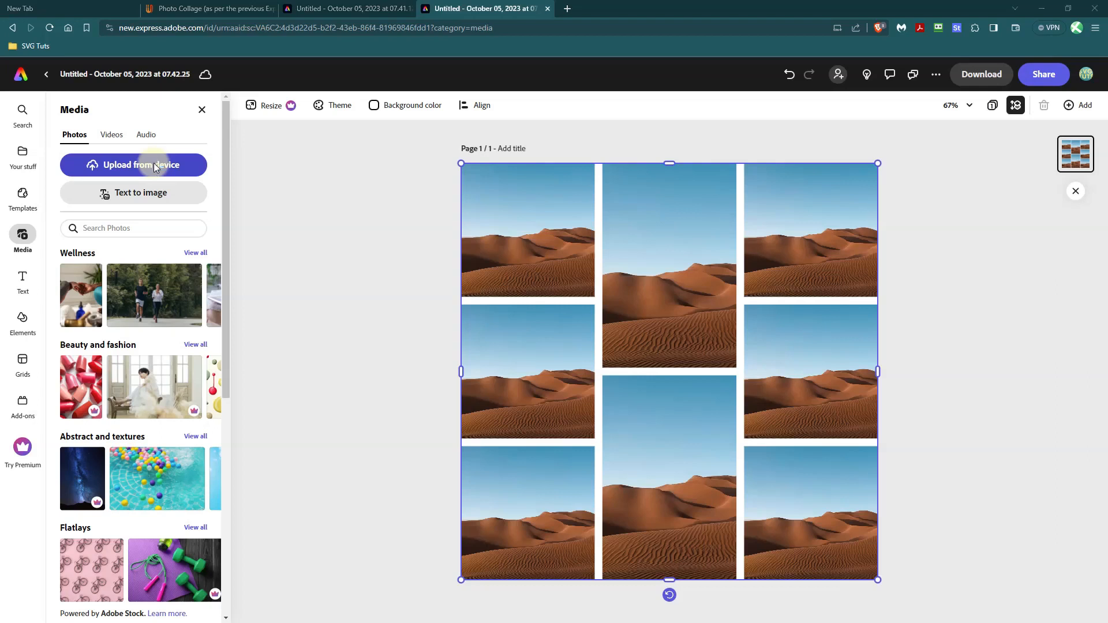
click(134, 166)
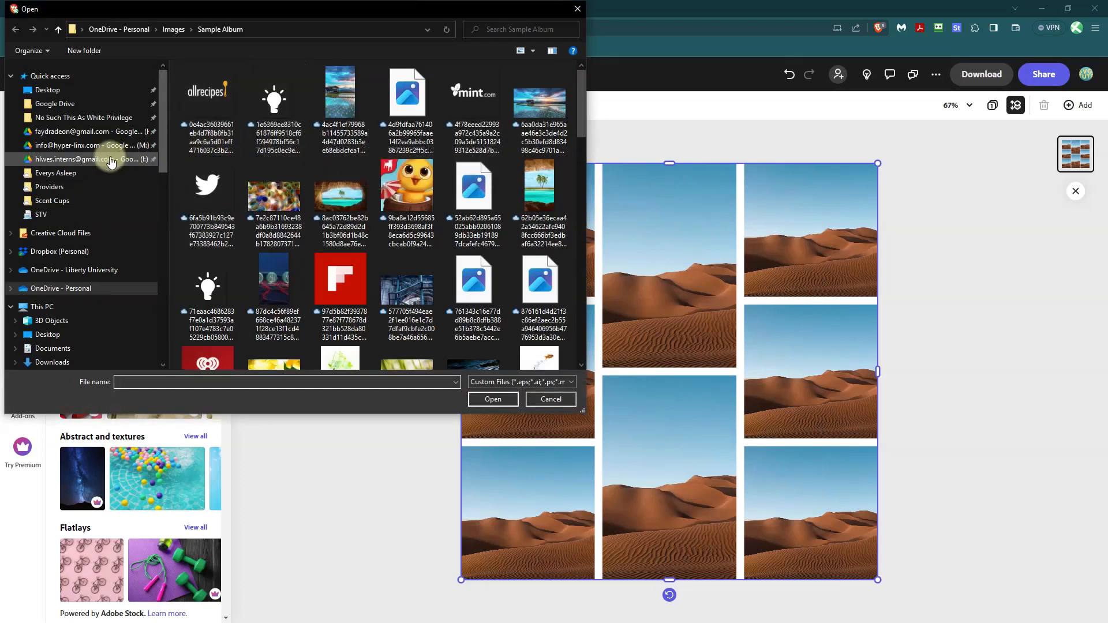
click(87, 145)
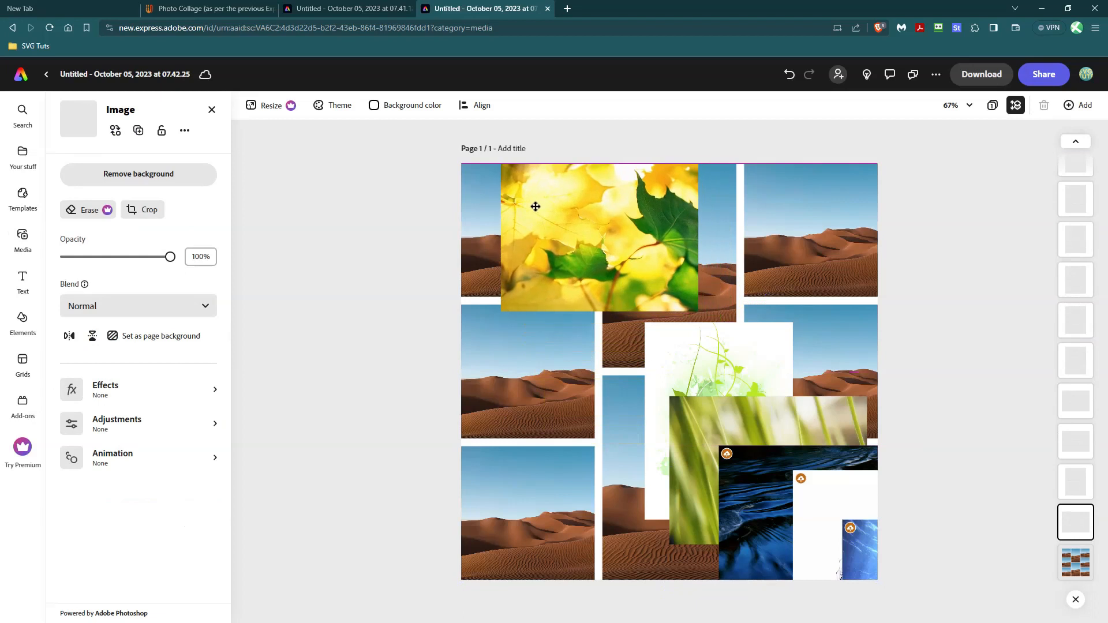
drag(536, 206, 537, 282)
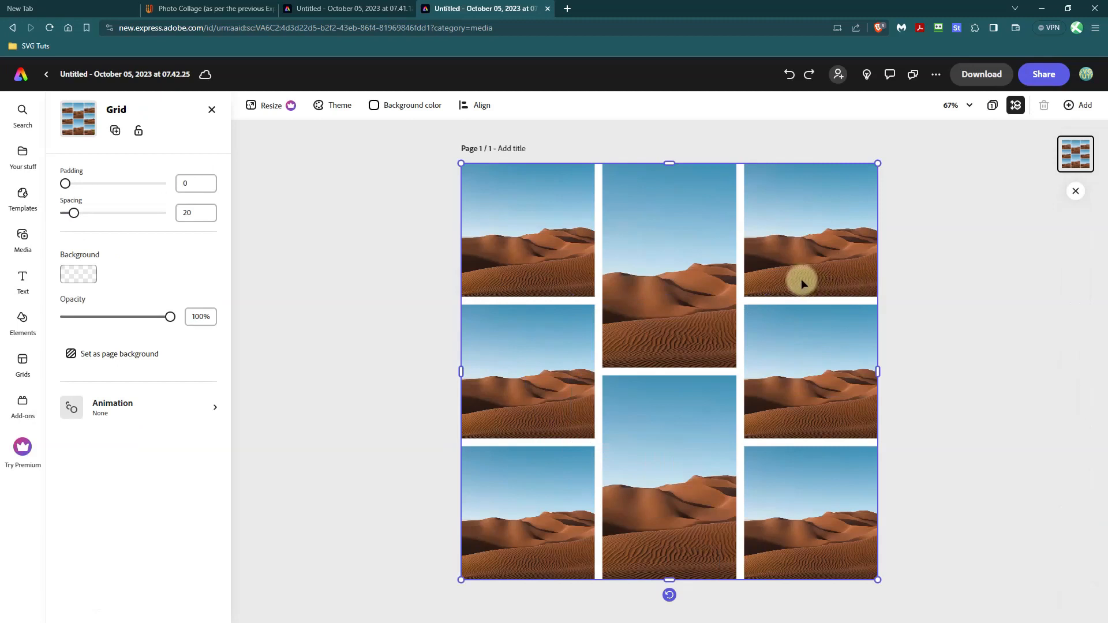
mouse_move(566, 197)
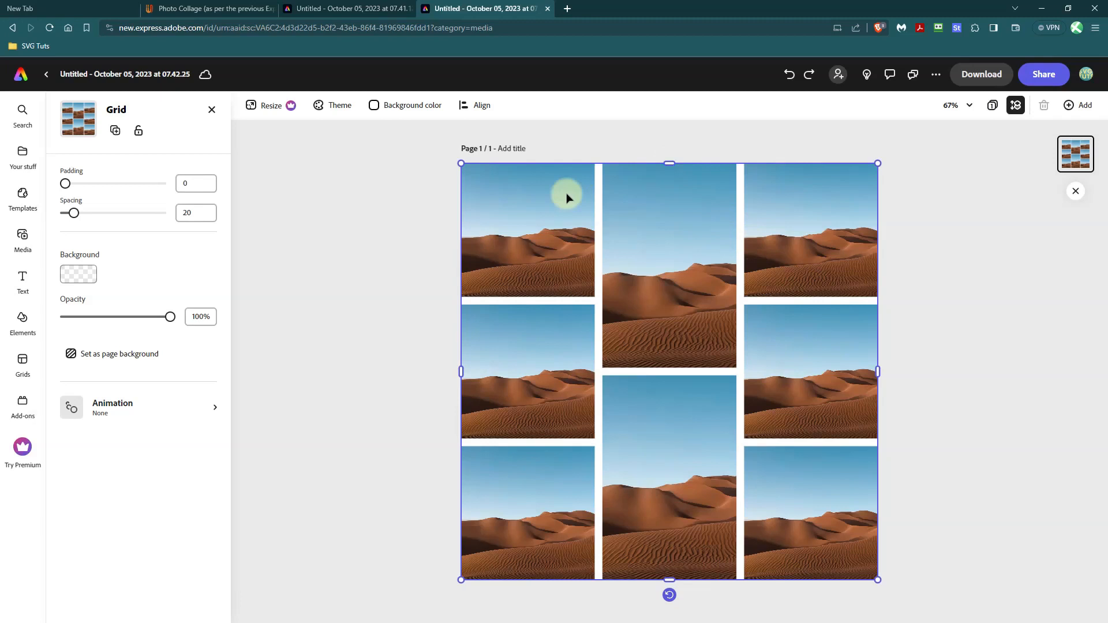
Fill the top-left grid cell with an uploaded Costa Rican frog photo
click(528, 231)
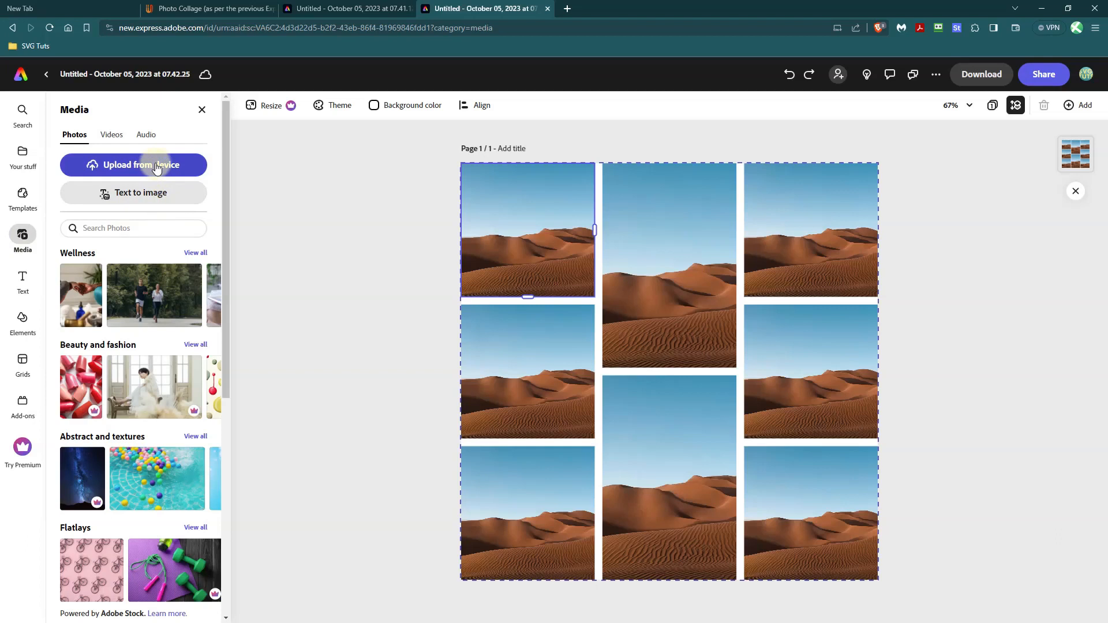
scroll(down, 3)
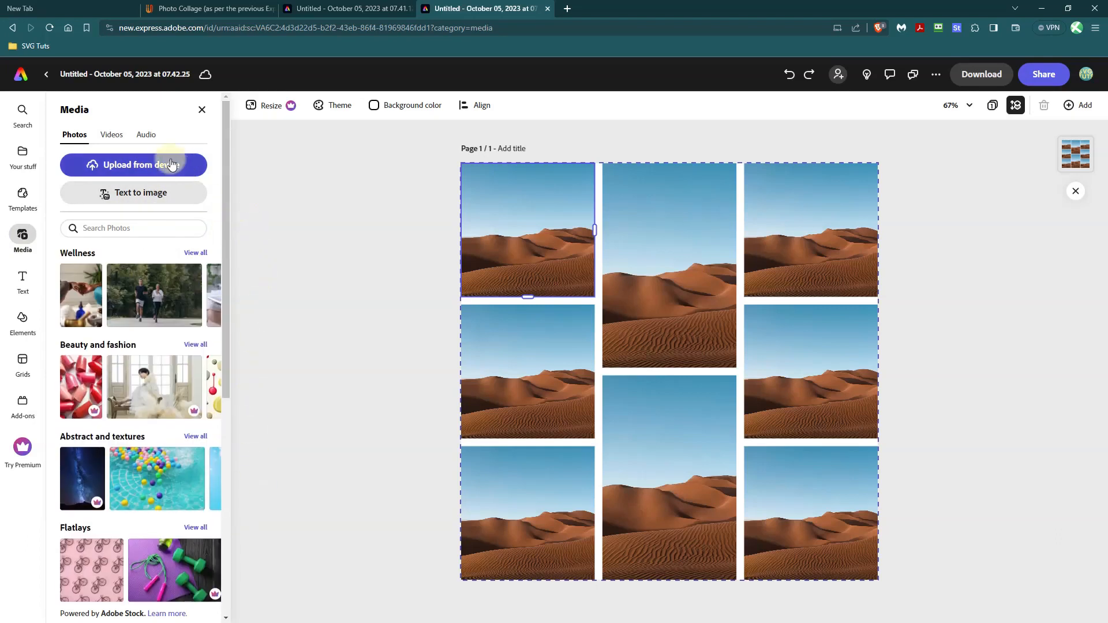
click(133, 165)
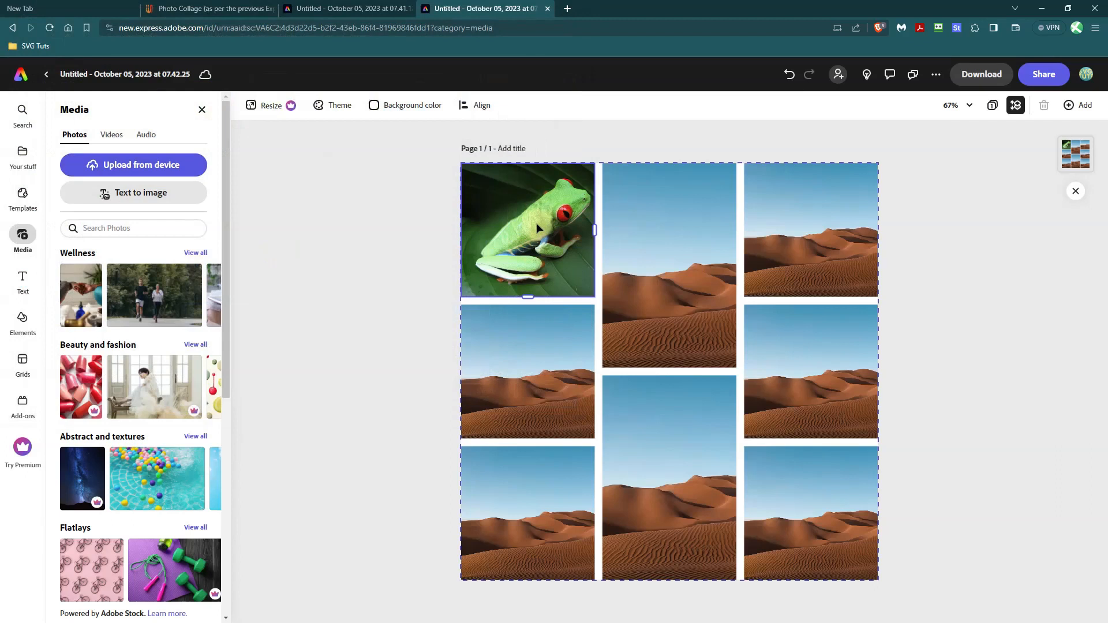
Fill the middle-left grid cell with the uploaded Humpback-Whale.jpg photo
click(528, 371)
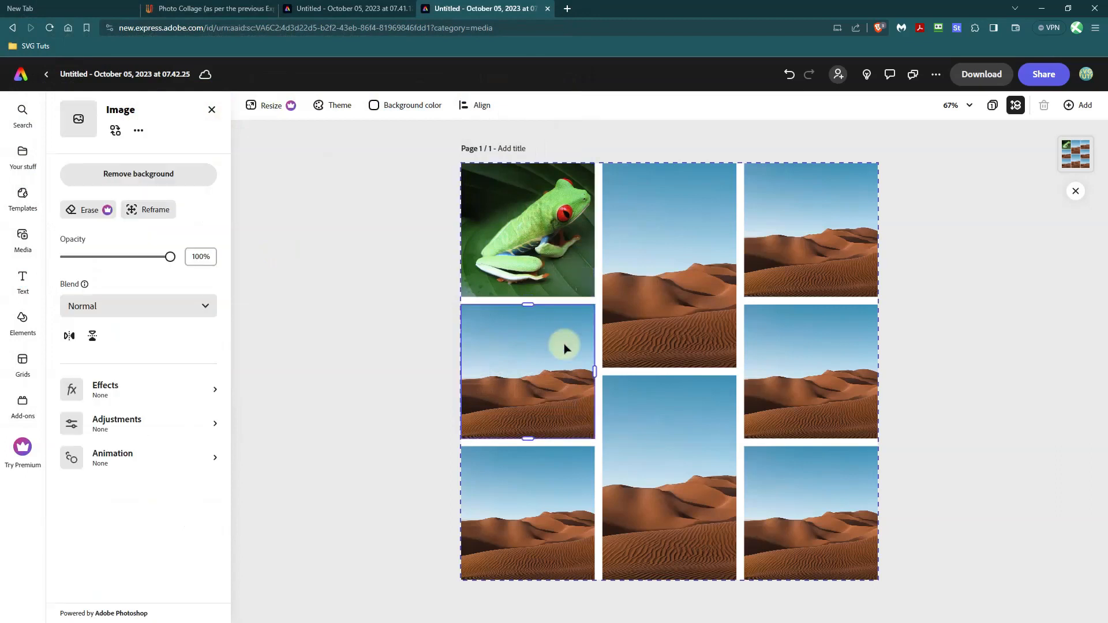
click(23, 240)
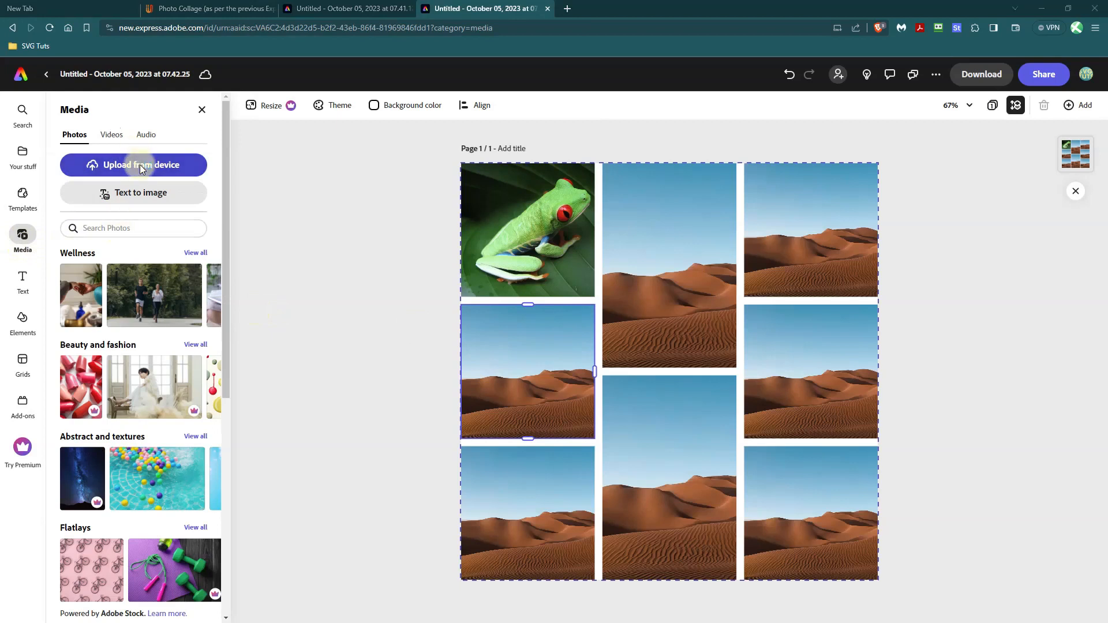
click(134, 165)
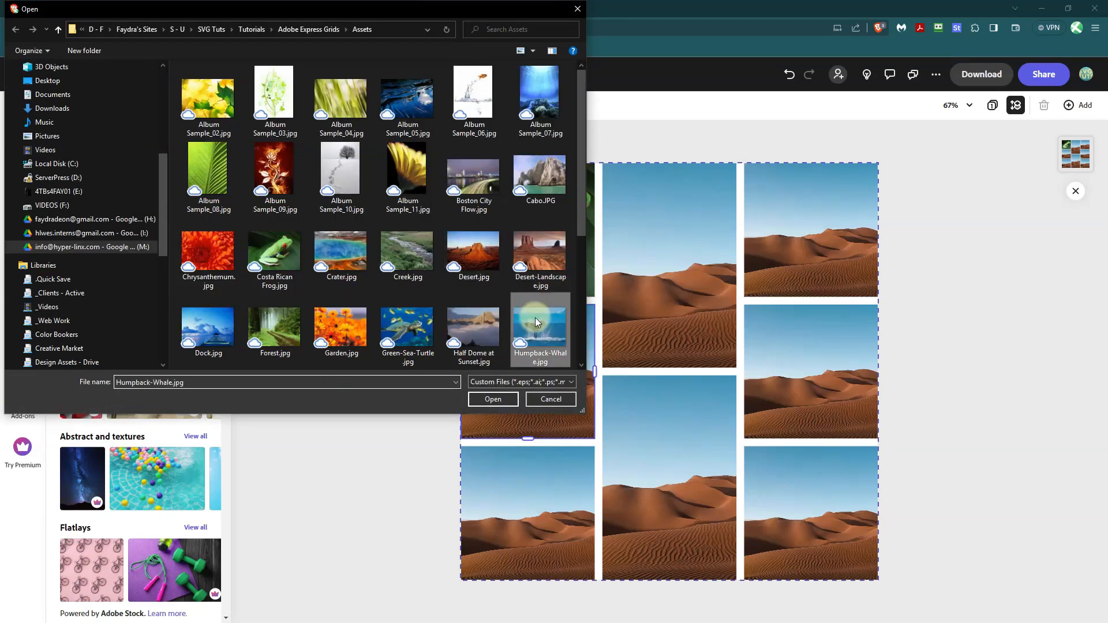
click(493, 400)
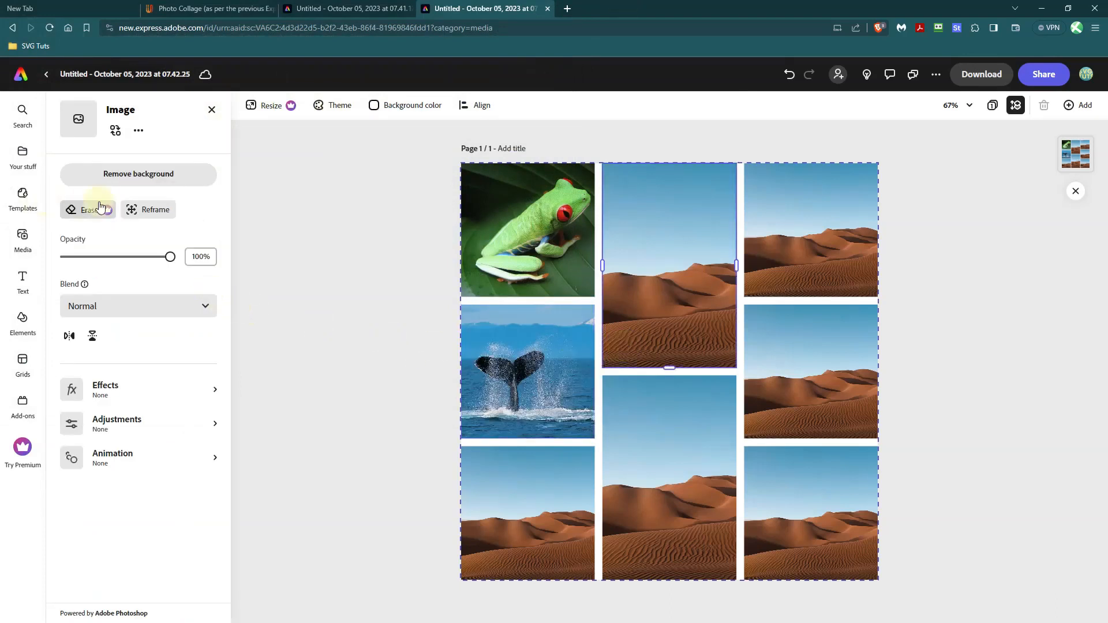
mouse_move(87, 209)
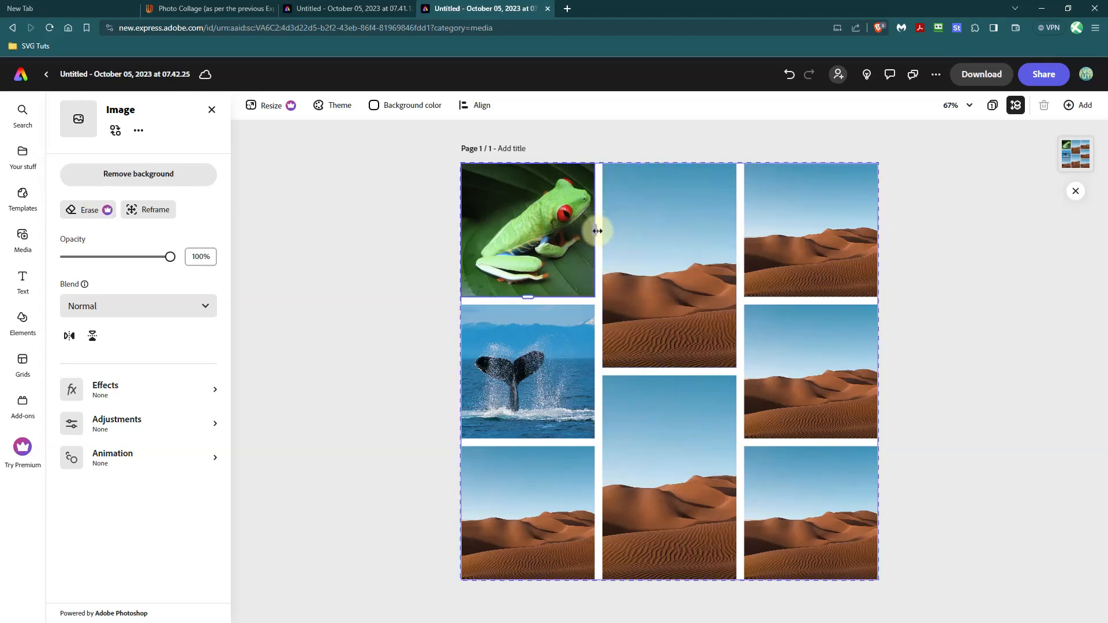
Widen the left column holding the frog and whale, then switch to the forum post
drag(597, 234, 621, 235)
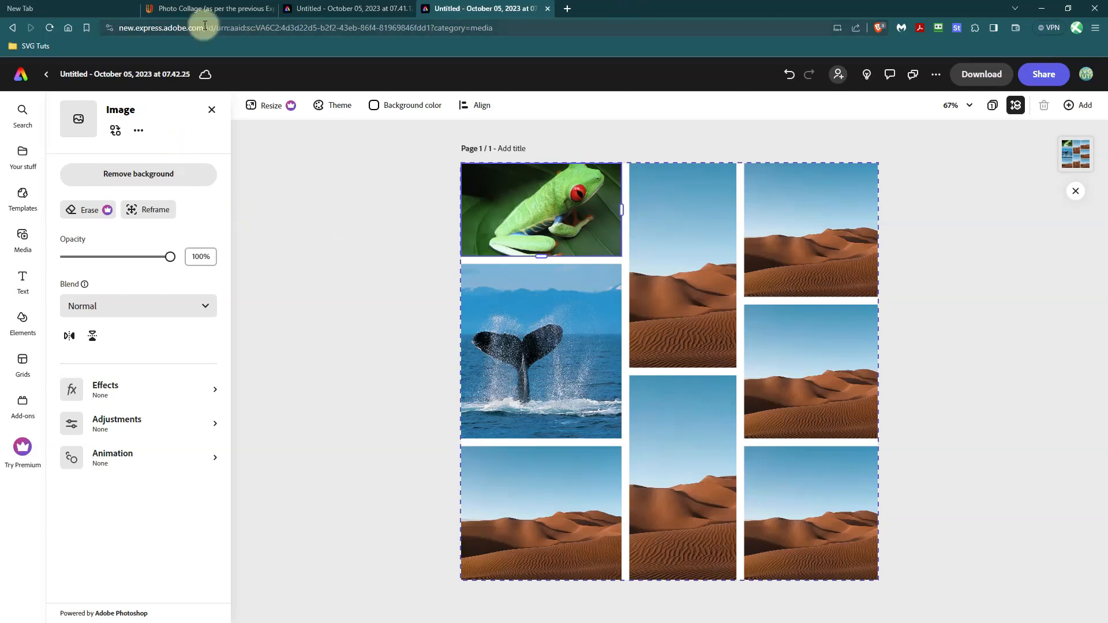
click(209, 8)
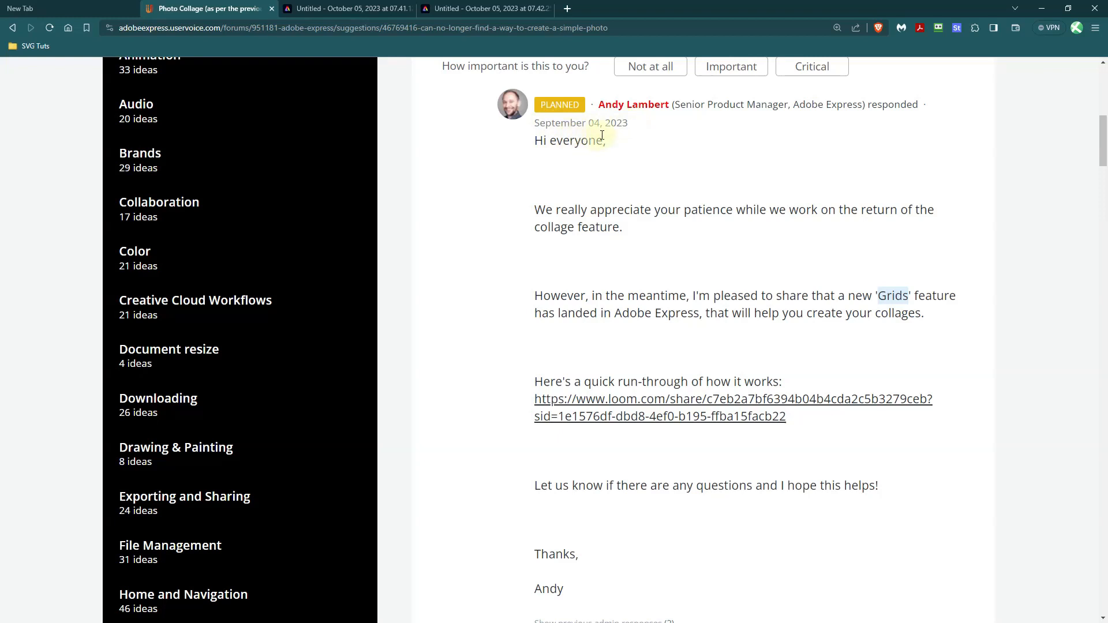
mouse_move(558, 105)
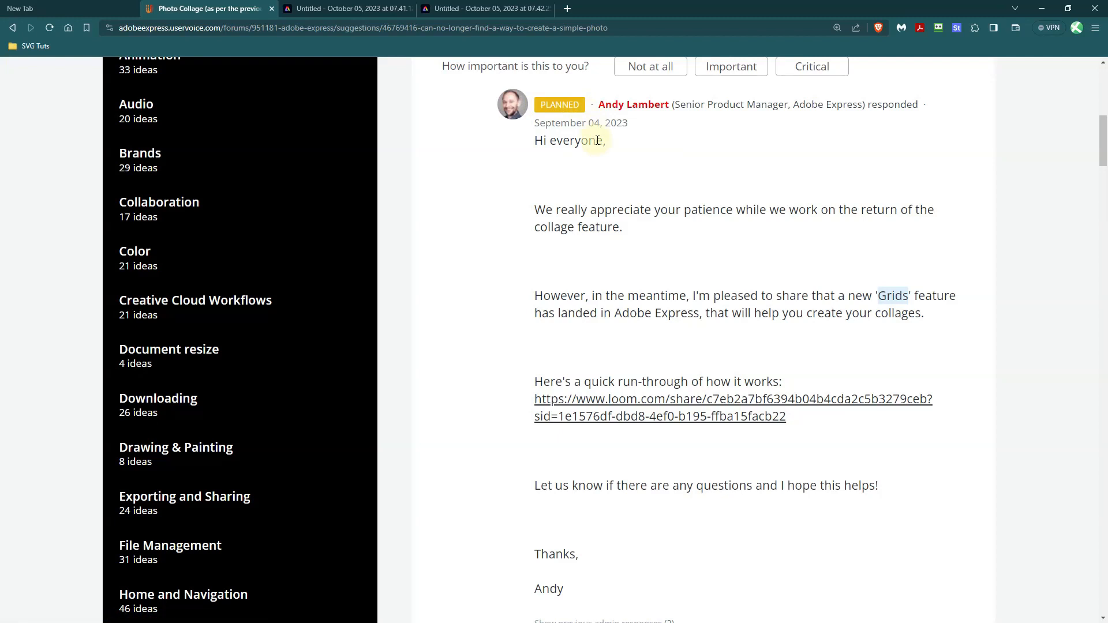
mouse_move(617, 171)
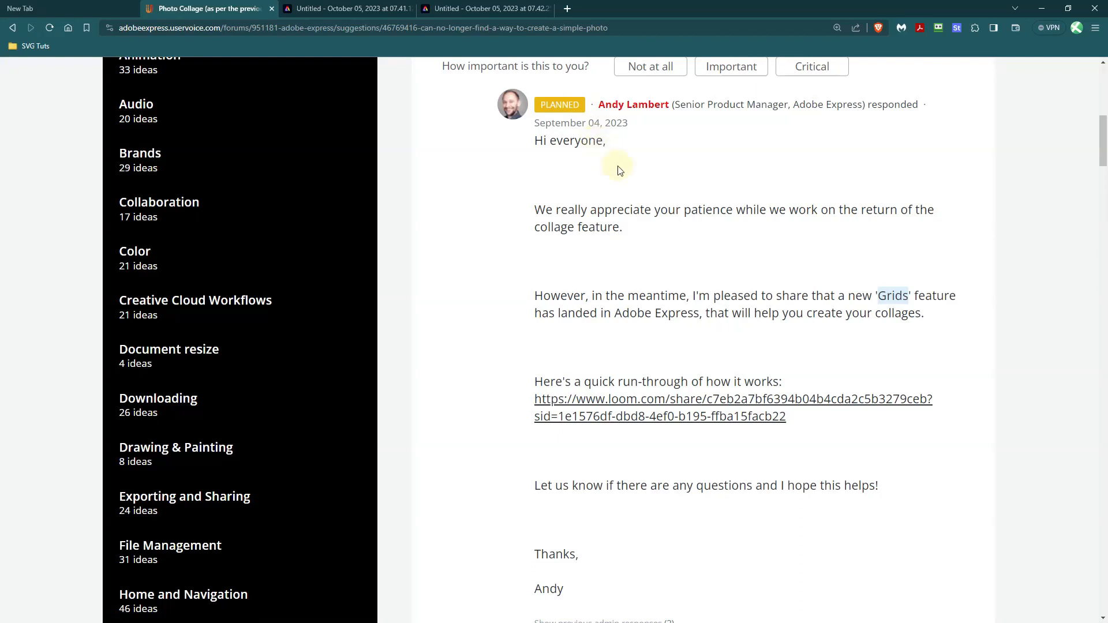
mouse_move(628, 185)
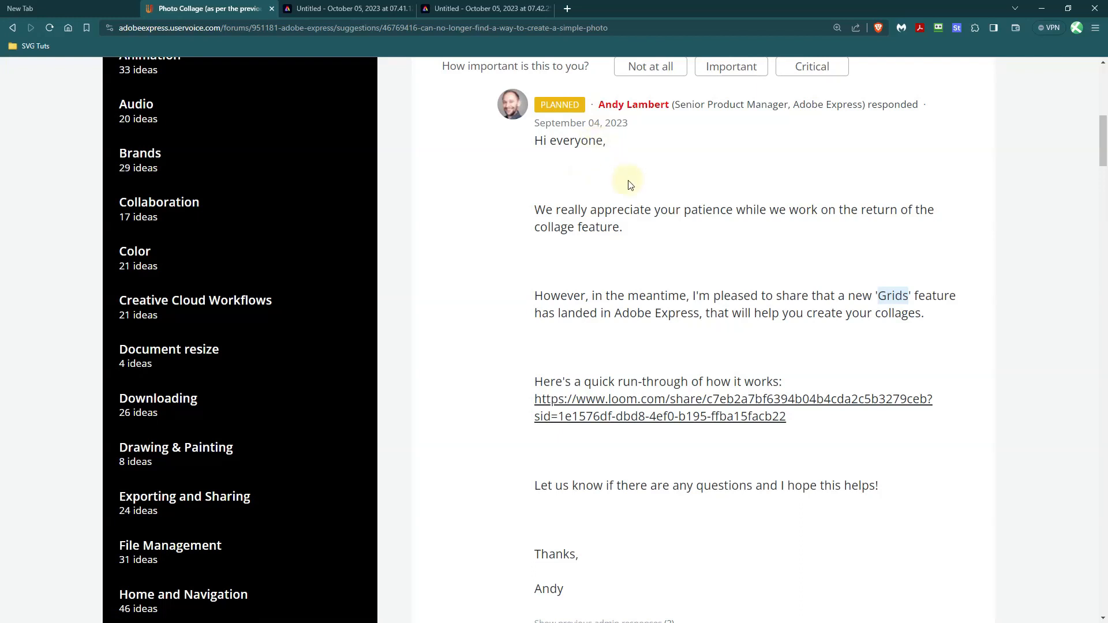
mouse_move(637, 216)
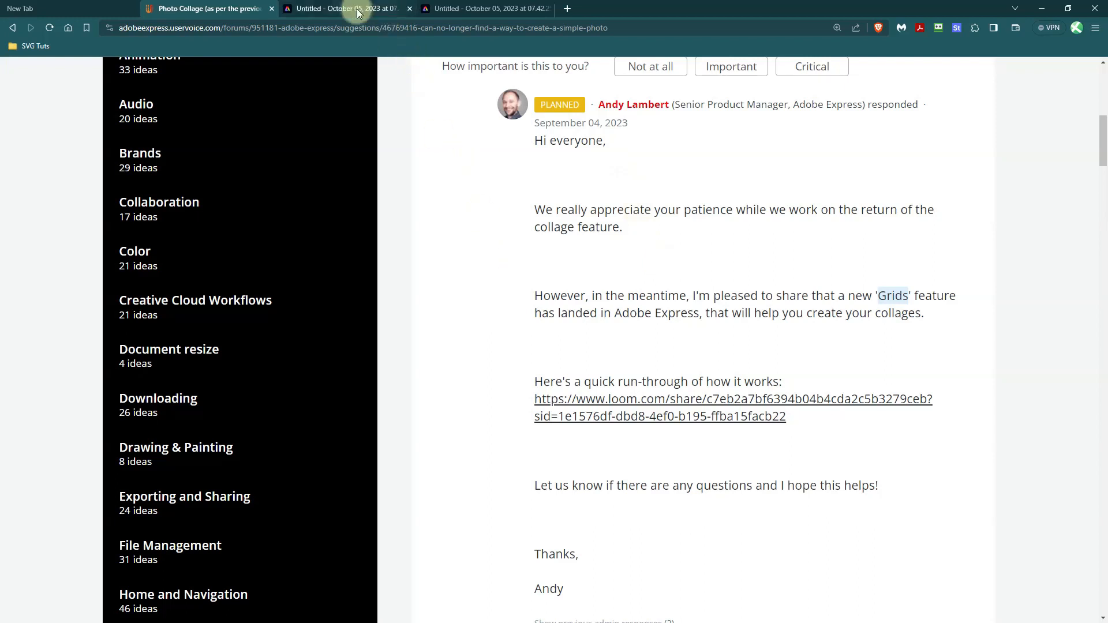
mouse_move(346, 8)
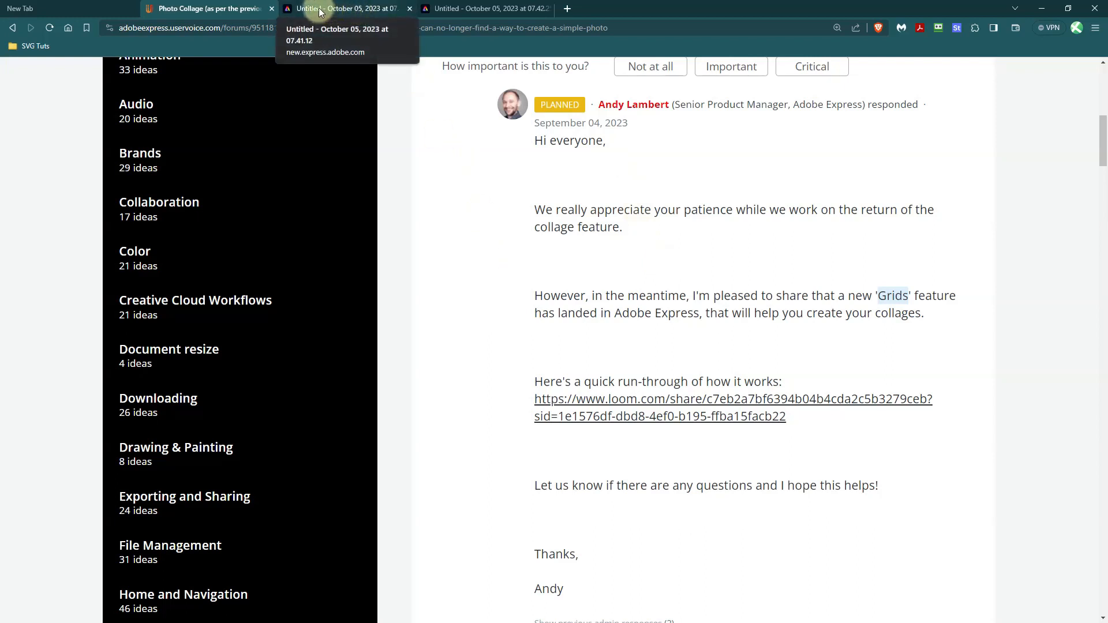
Return to the Adobe Express collage document tab after reading the admin reply
click(347, 8)
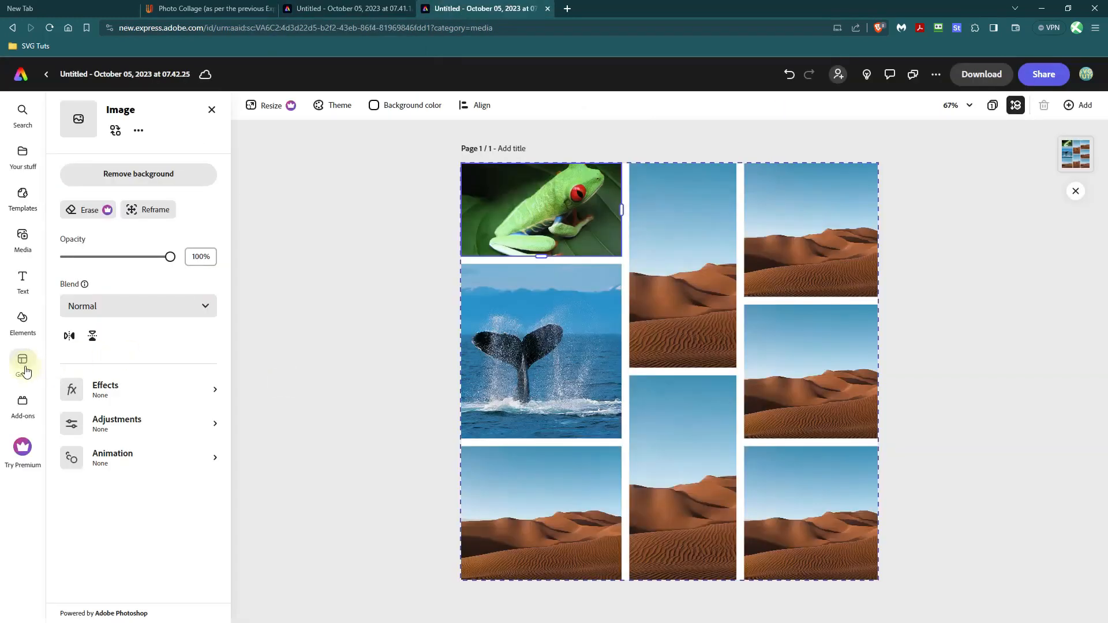
click(23, 364)
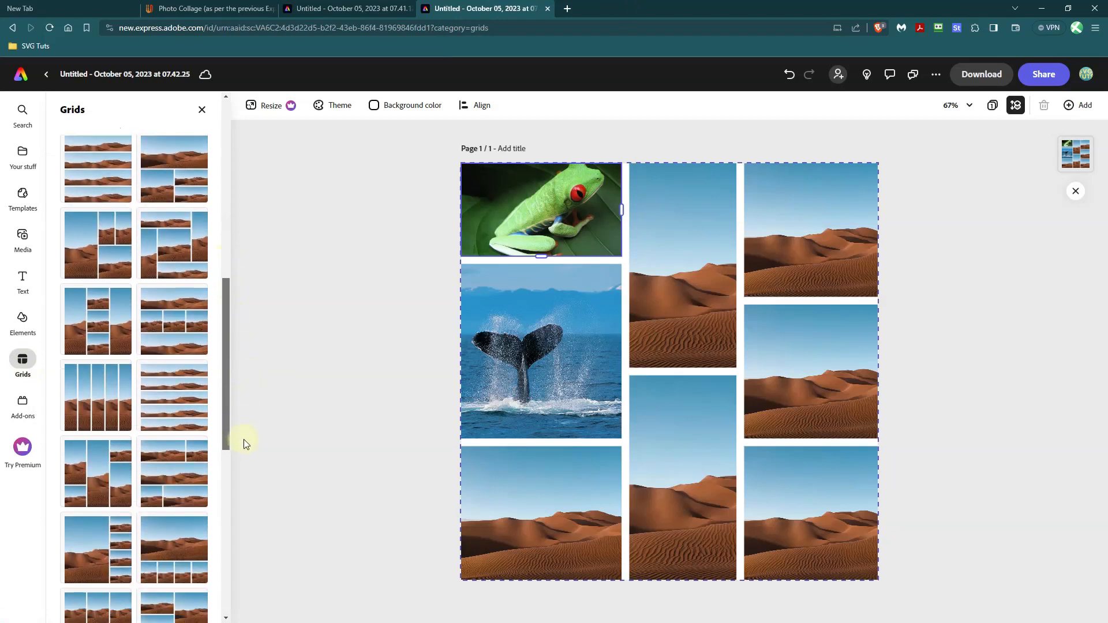
scroll(down, 3)
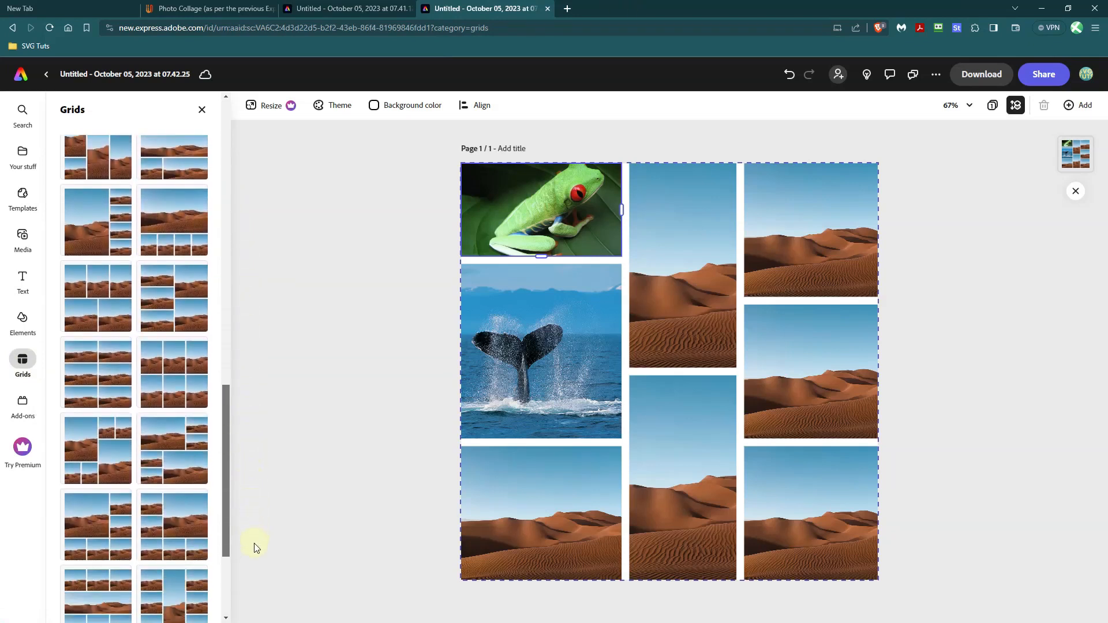
scroll(down, 3)
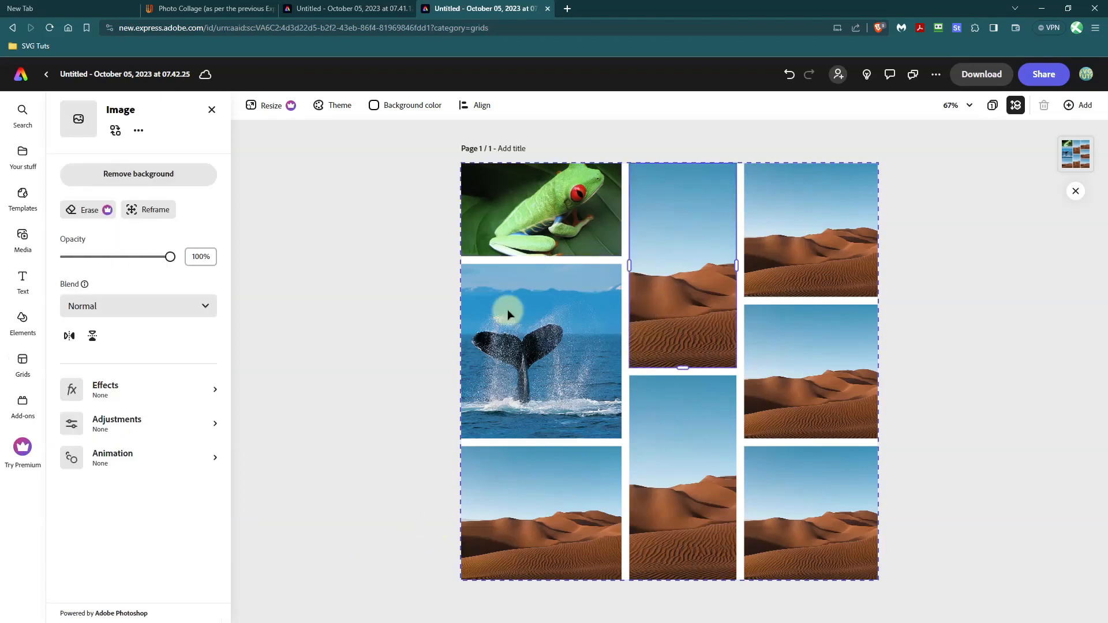
mouse_move(313, 269)
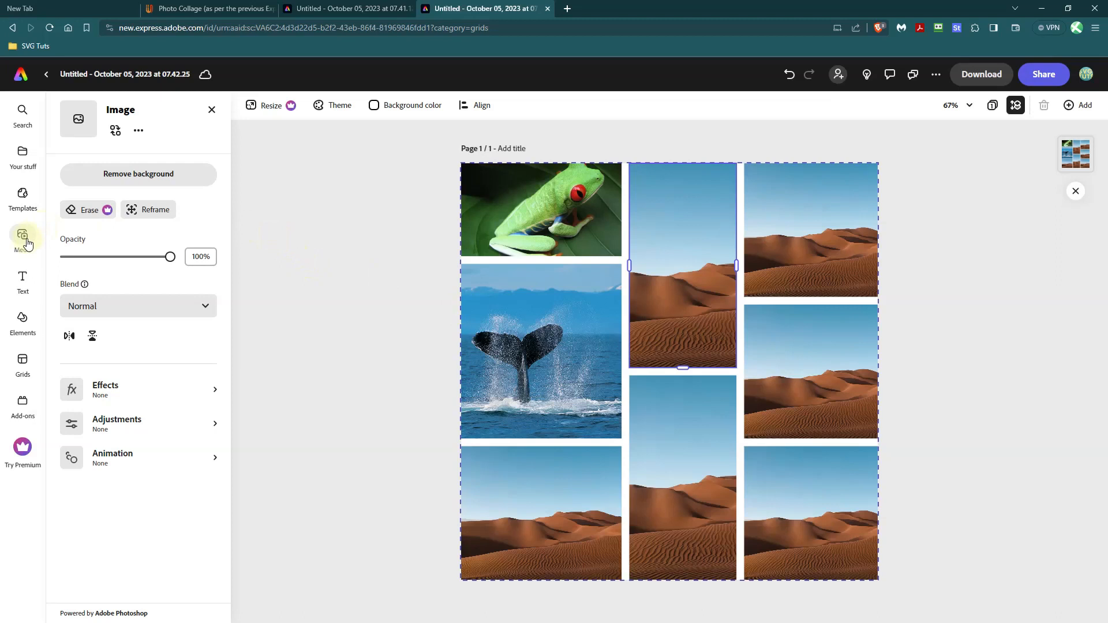
Place the runners stock photo in the top middle cell and shift it so both runners fit
click(23, 239)
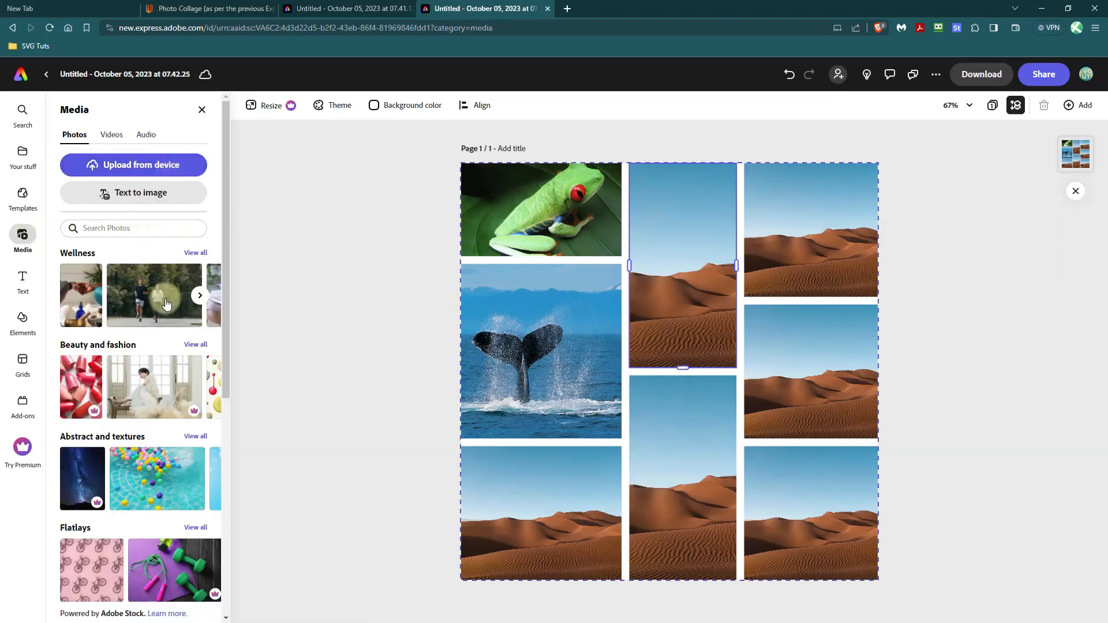
mouse_move(139, 405)
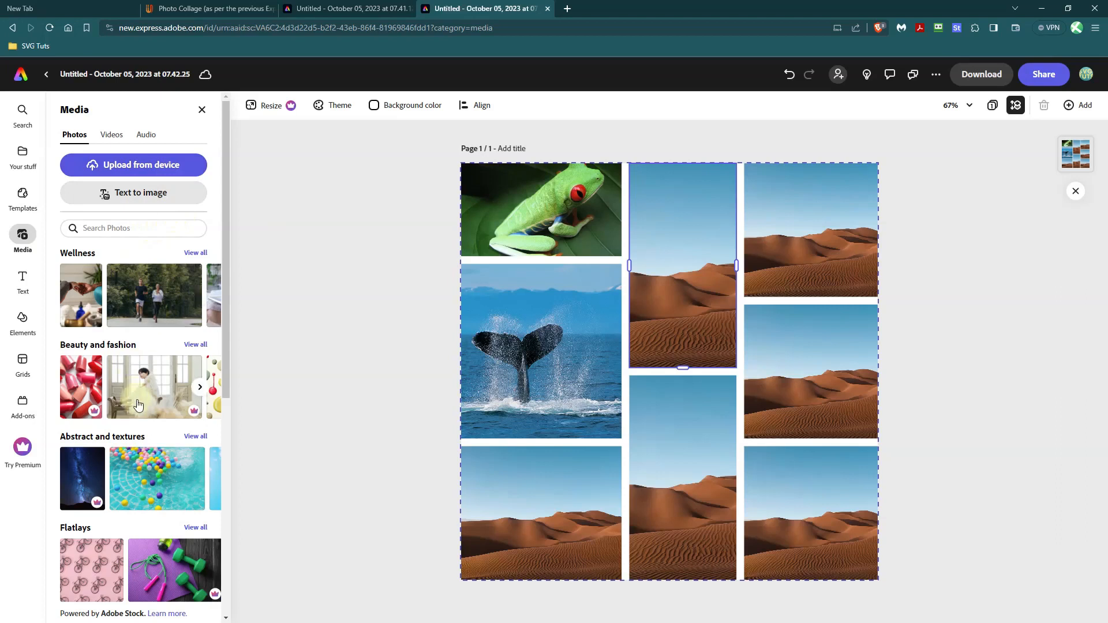
mouse_move(166, 420)
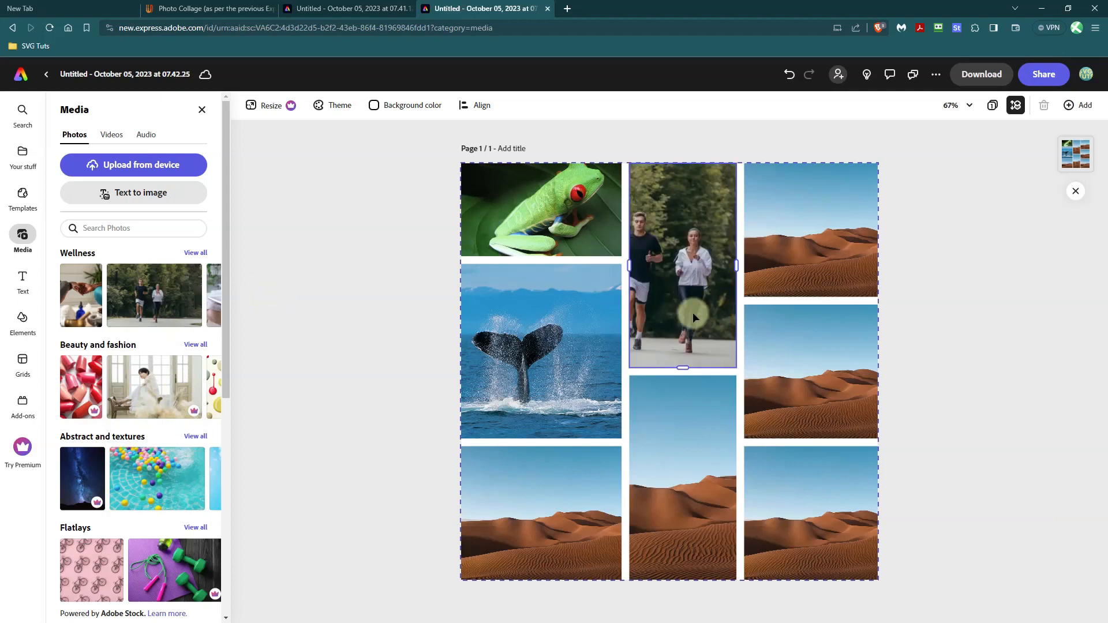
click(682, 265)
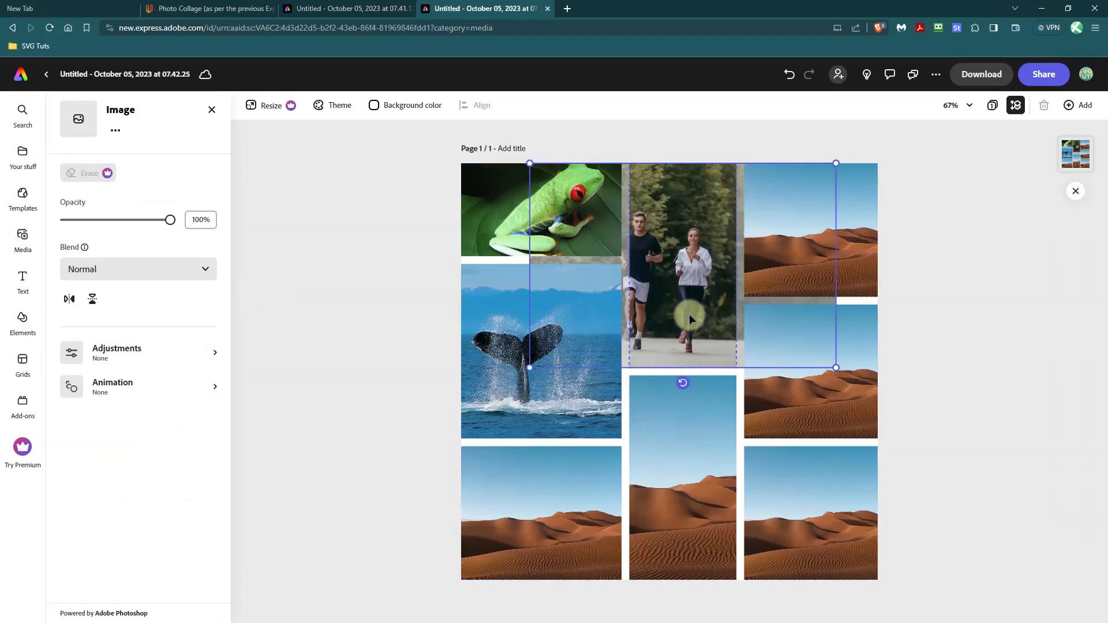
drag(690, 320, 697, 316)
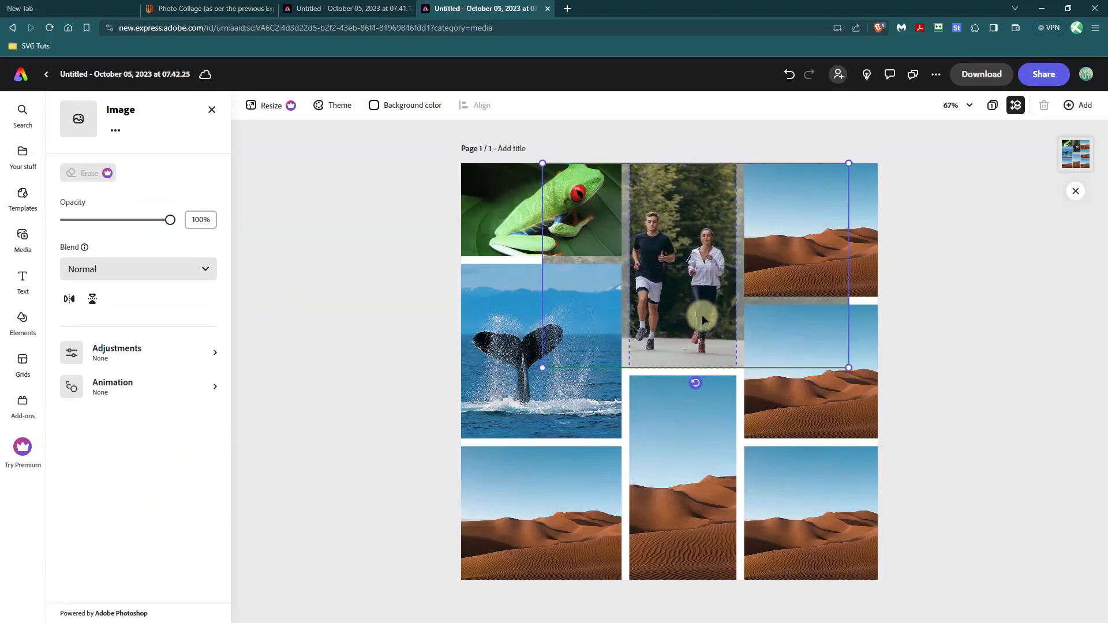
click(23, 239)
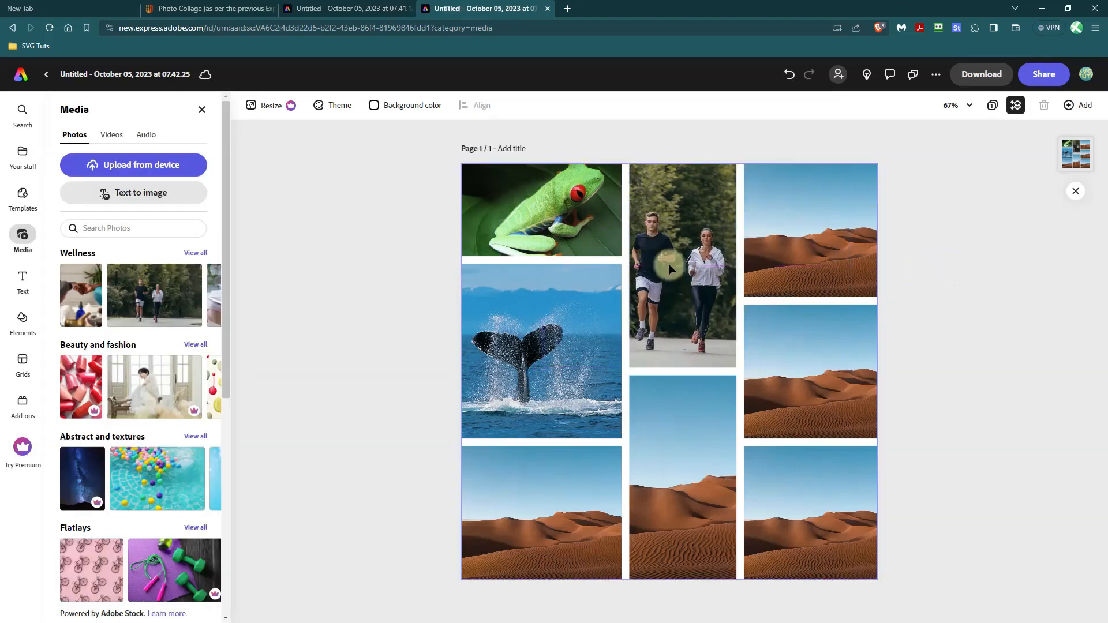